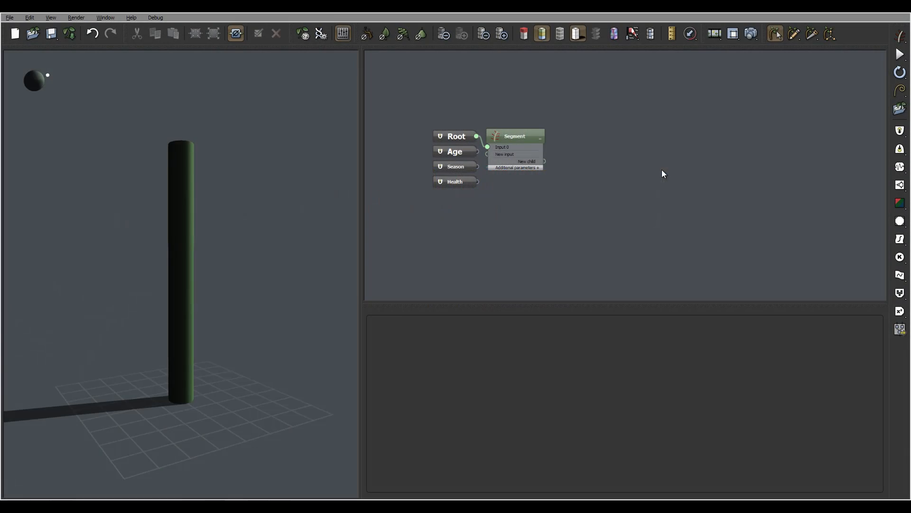
{"action": "mouse_move", "coordinate": [610, 137]}
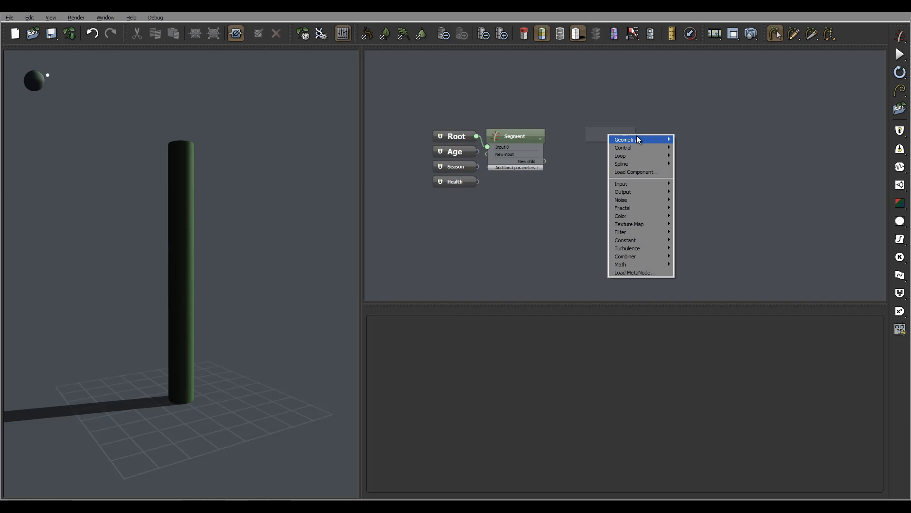
{"action": "mouse_move", "coordinate": [624, 147]}
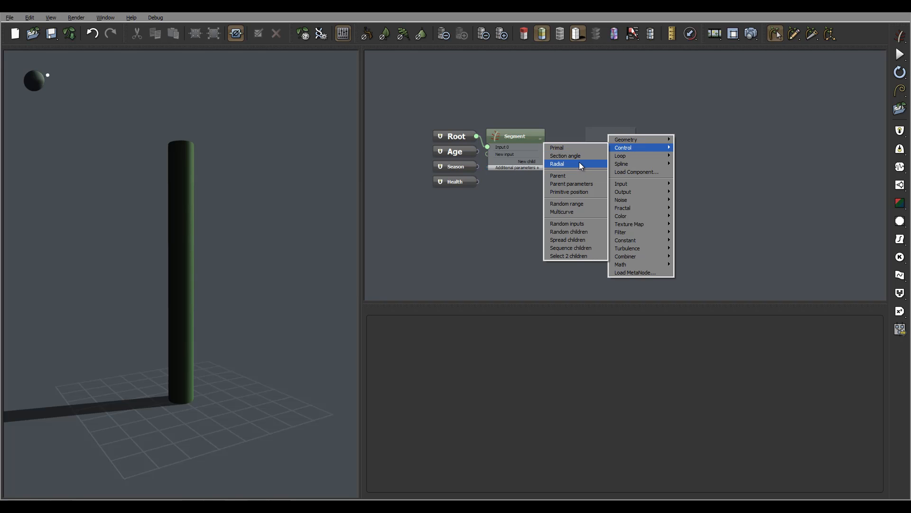
{"action": "mouse_move", "coordinate": [592, 246]}
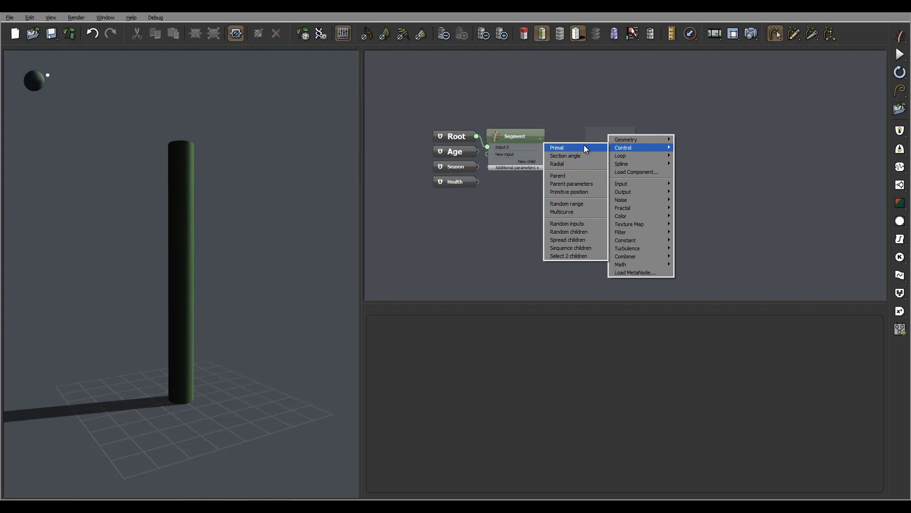
{"action": "mouse_move", "coordinate": [559, 156]}
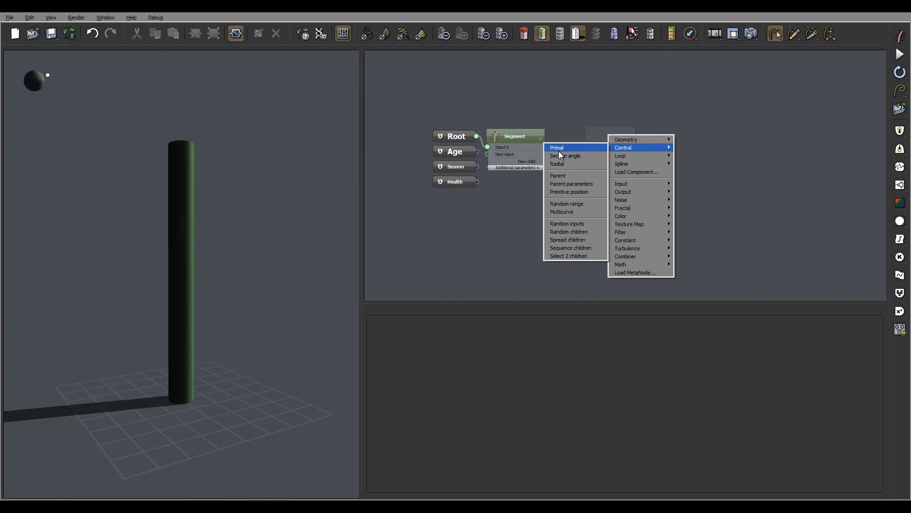
{"action": "mouse_move", "coordinate": [575, 155]}
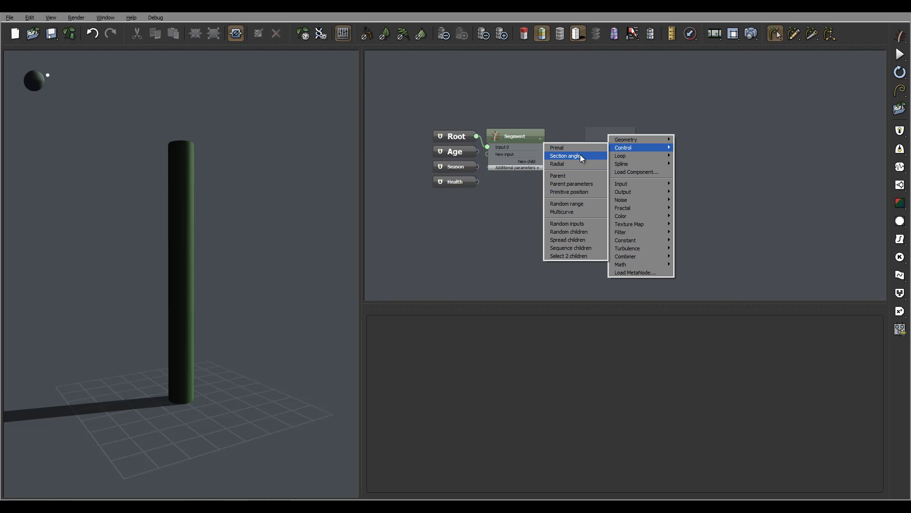
{"action": "mouse_move", "coordinate": [566, 201]}
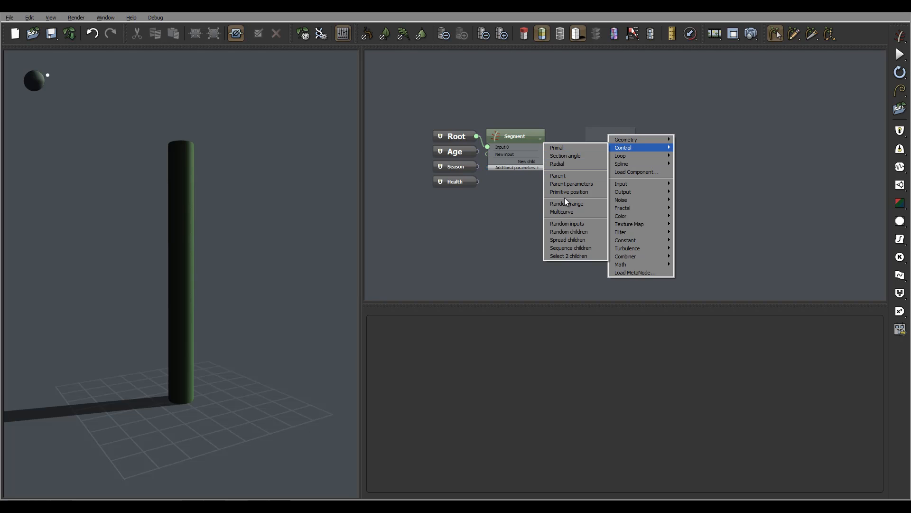
{"action": "mouse_move", "coordinate": [578, 175]}
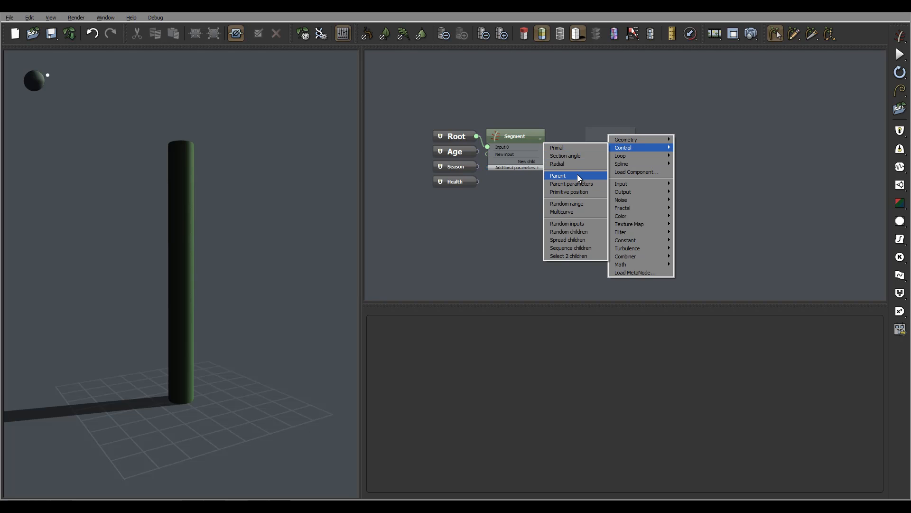
{"action": "mouse_move", "coordinate": [574, 212]}
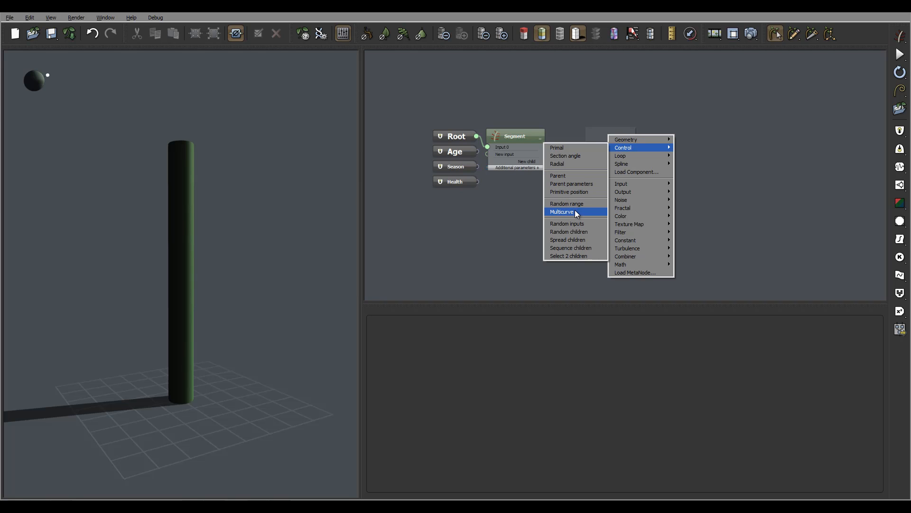
{"action": "mouse_move", "coordinate": [585, 266]}
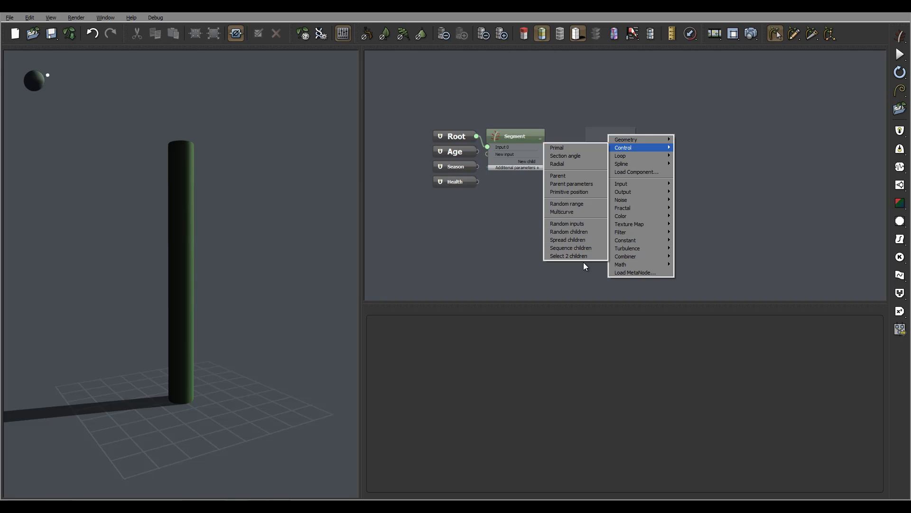
{"action": "mouse_move", "coordinate": [571, 248]}
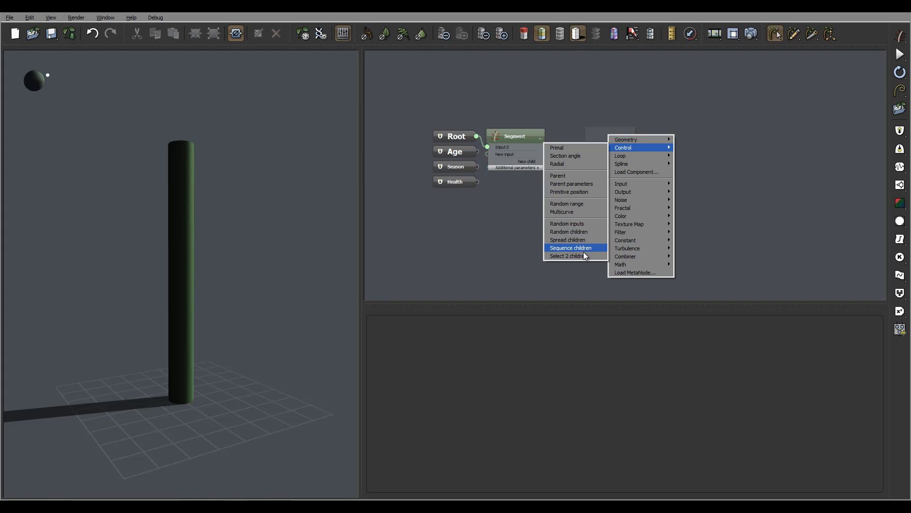
{"action": "mouse_move", "coordinate": [574, 147]}
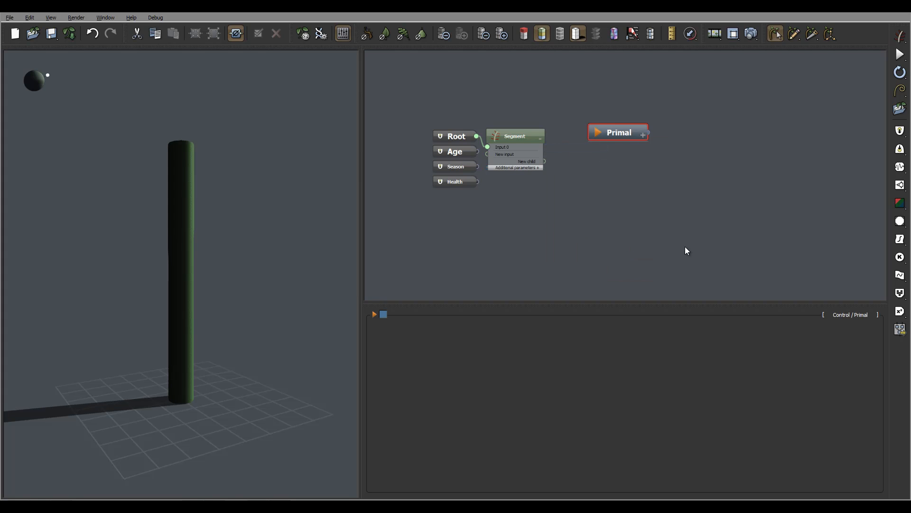
Switch the new control node to Section angle and move it above the Segment node.
{"action": "left_click", "coordinate": [873, 314]}
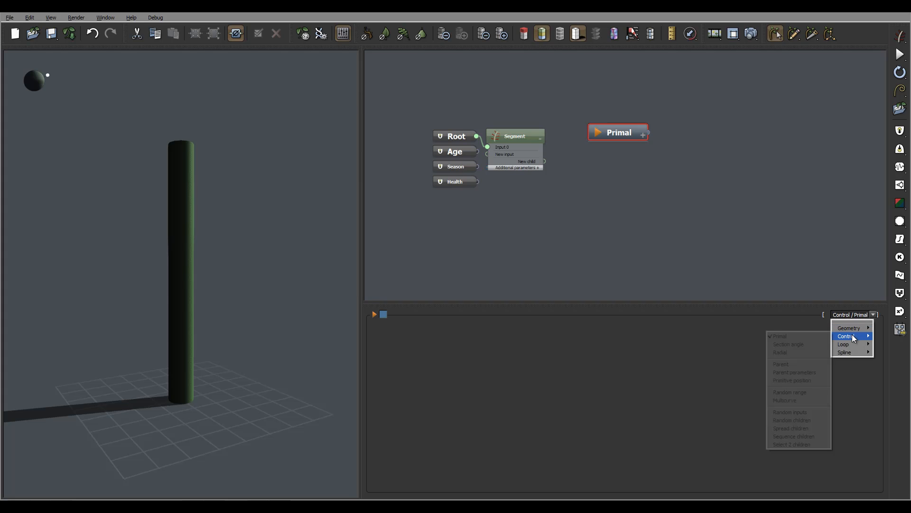
{"action": "left_click", "coordinate": [789, 343]}
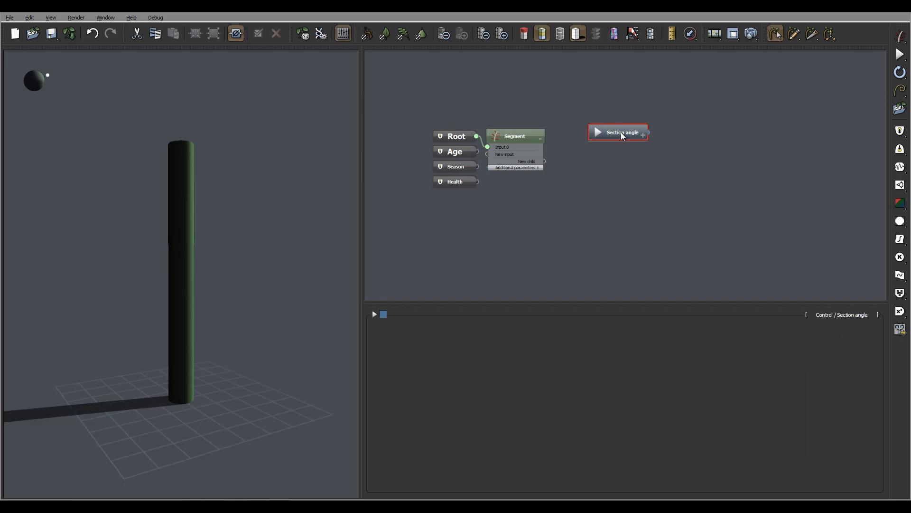
{"action": "mouse_move", "coordinate": [596, 135]}
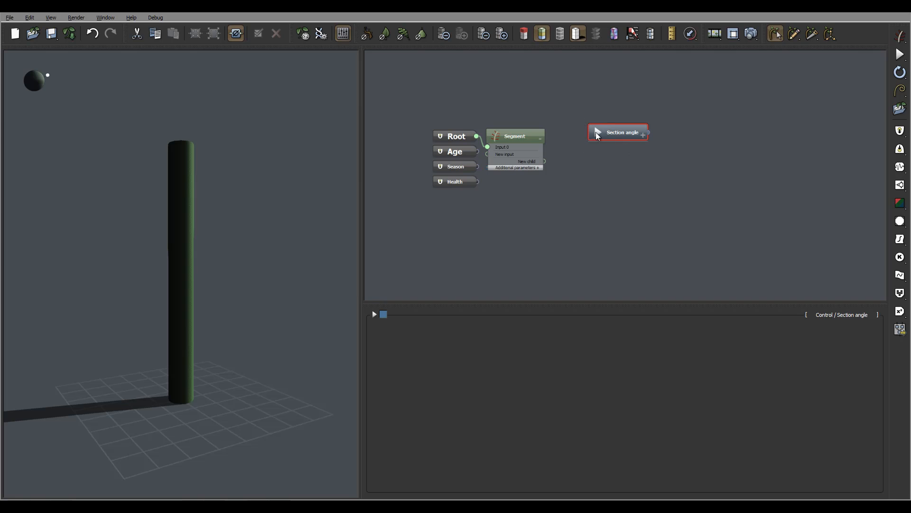
{"action": "left_click_drag", "start_coordinate": [618, 132], "coordinate": [519, 90]}
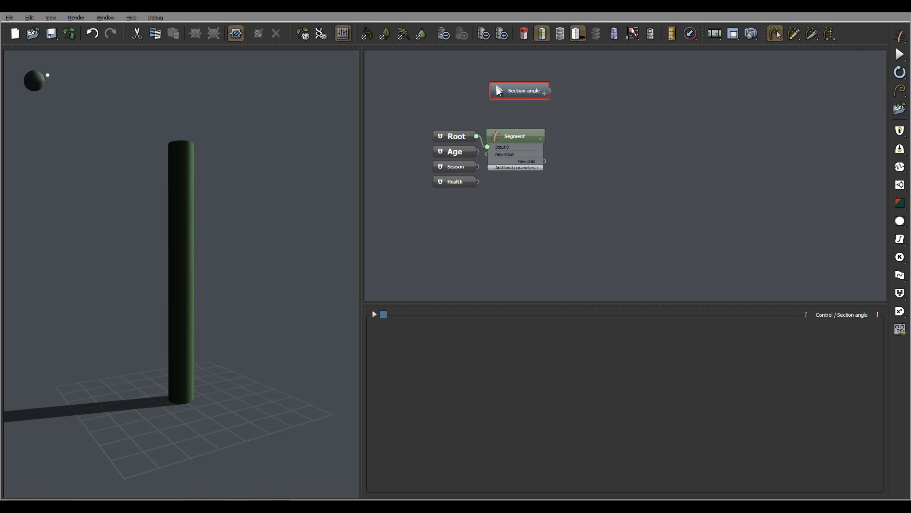
Change the node to the Radial type and rename it 'Radial'.
{"action": "left_click", "coordinate": [873, 314]}
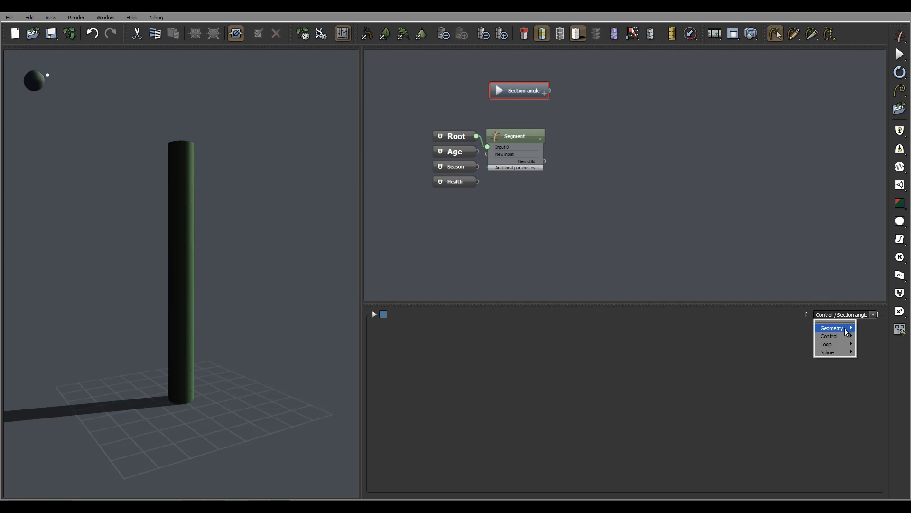
{"action": "mouse_move", "coordinate": [829, 335]}
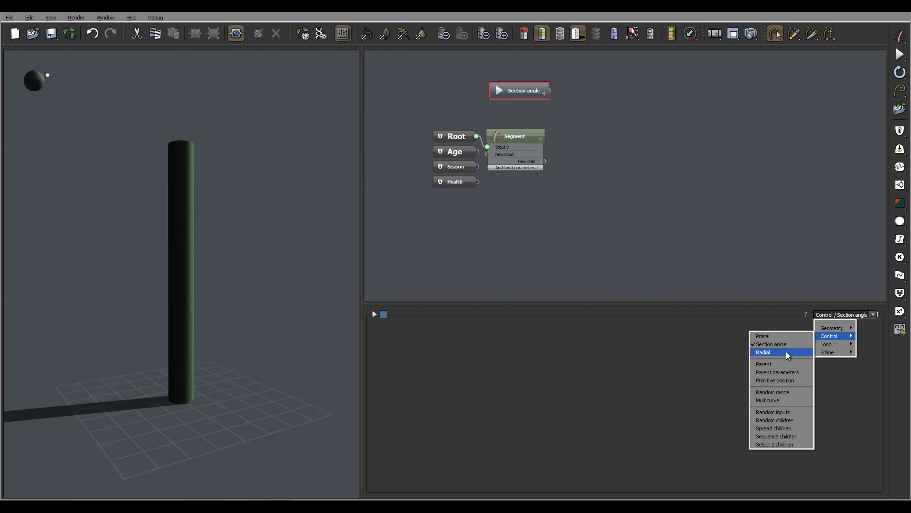
{"action": "left_click", "coordinate": [763, 352]}
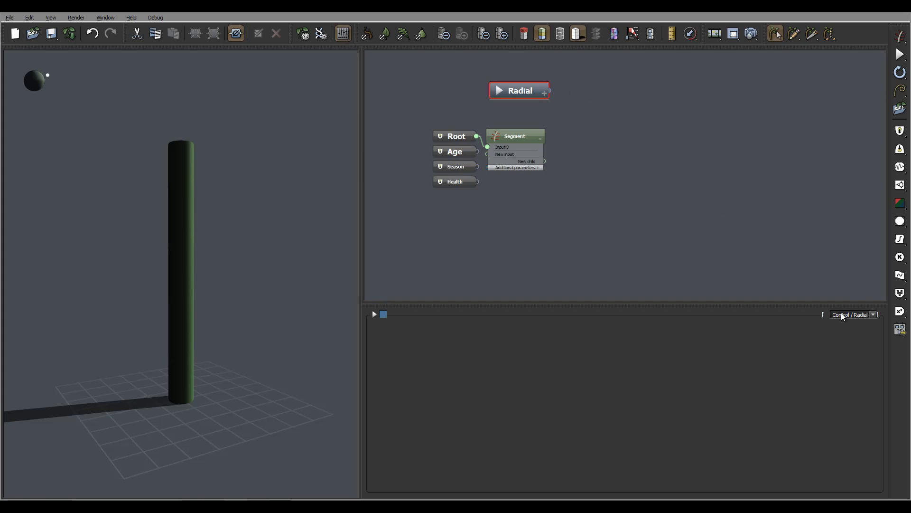
{"action": "double_click", "coordinate": [520, 90]}
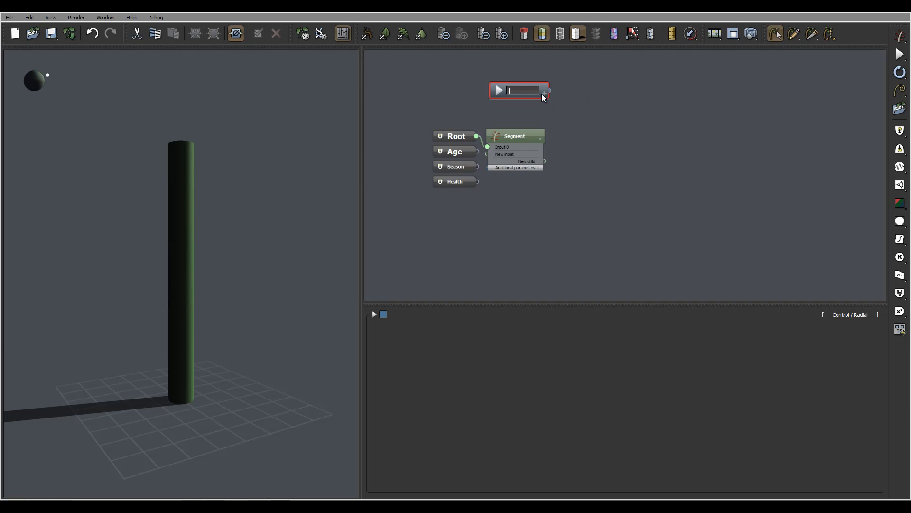
{"action": "type", "text": "Radial"}
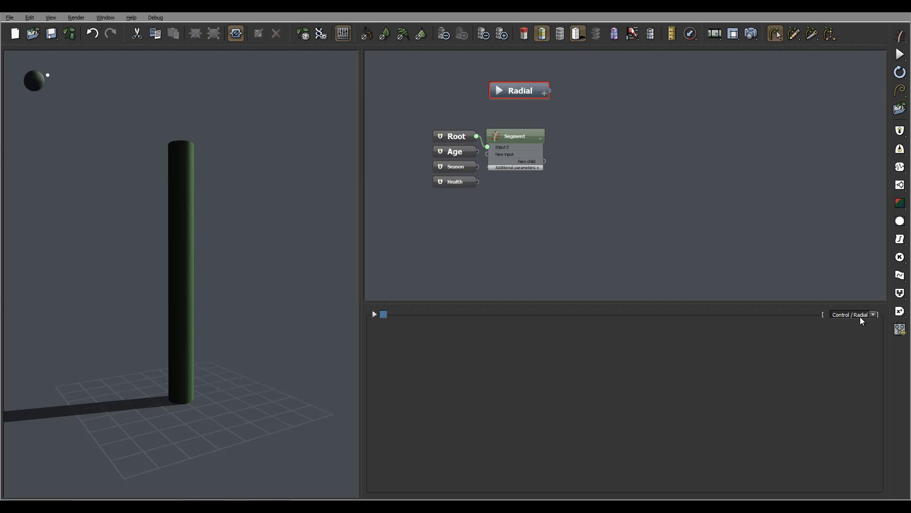
{"action": "left_click", "coordinate": [873, 314]}
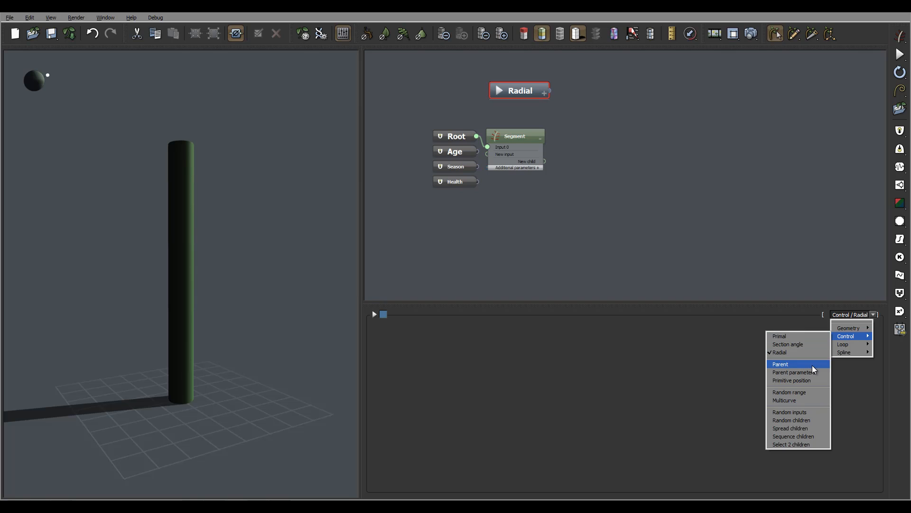
{"action": "mouse_move", "coordinate": [806, 381]}
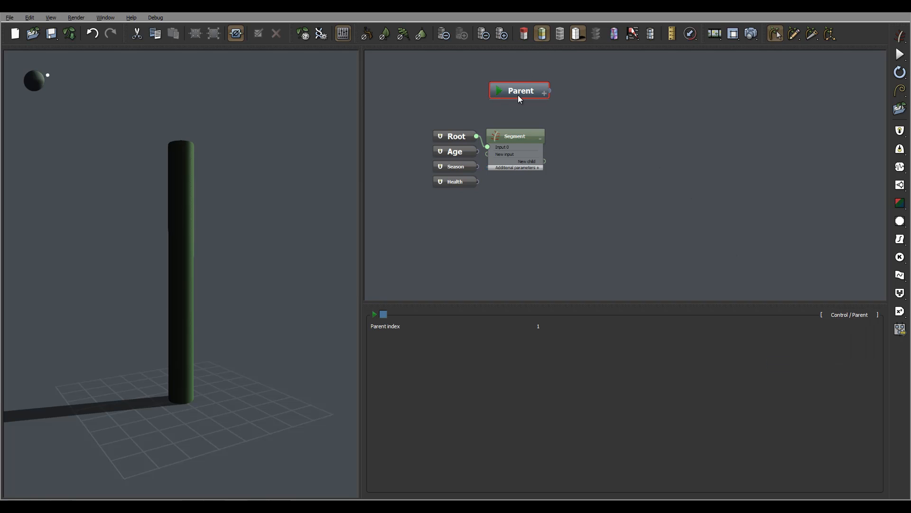
Move the node further right and switch it to the Parent parameters type.
{"action": "left_click_drag", "start_coordinate": [518, 90], "coordinate": [579, 91]}
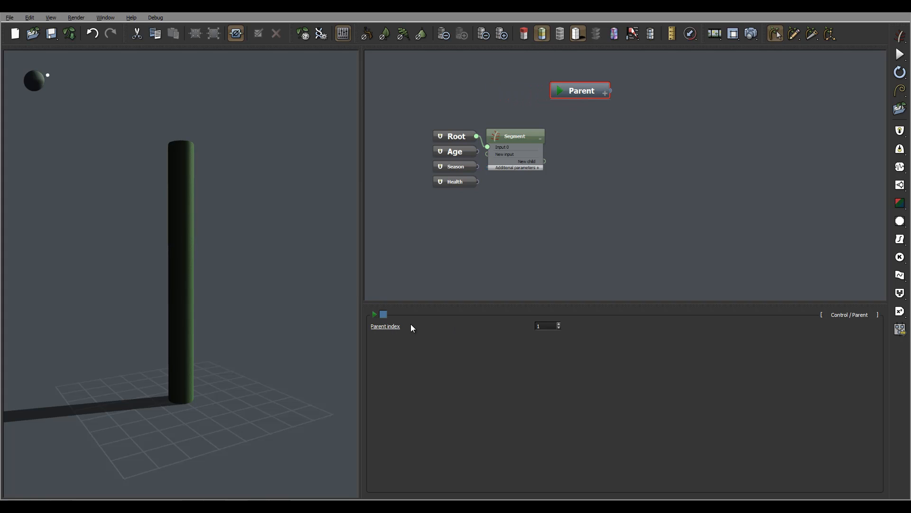
{"action": "mouse_move", "coordinate": [428, 332]}
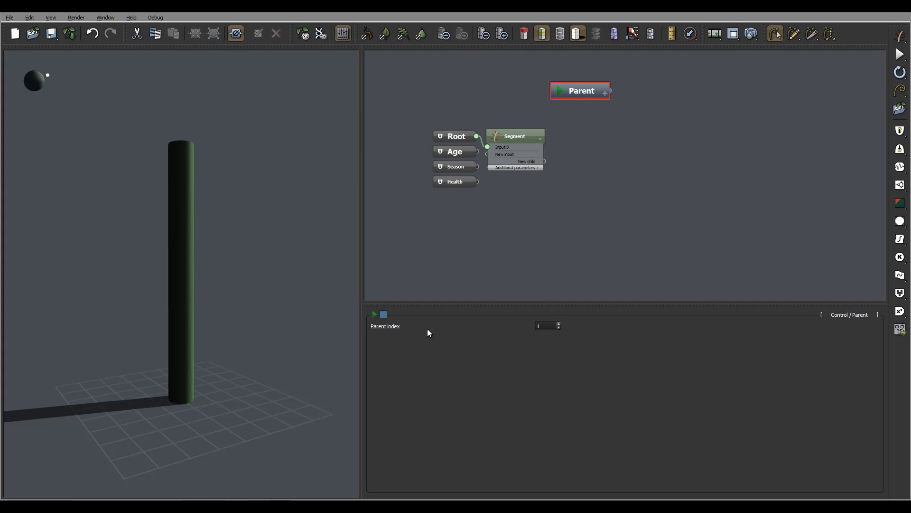
{"action": "left_click", "coordinate": [873, 314]}
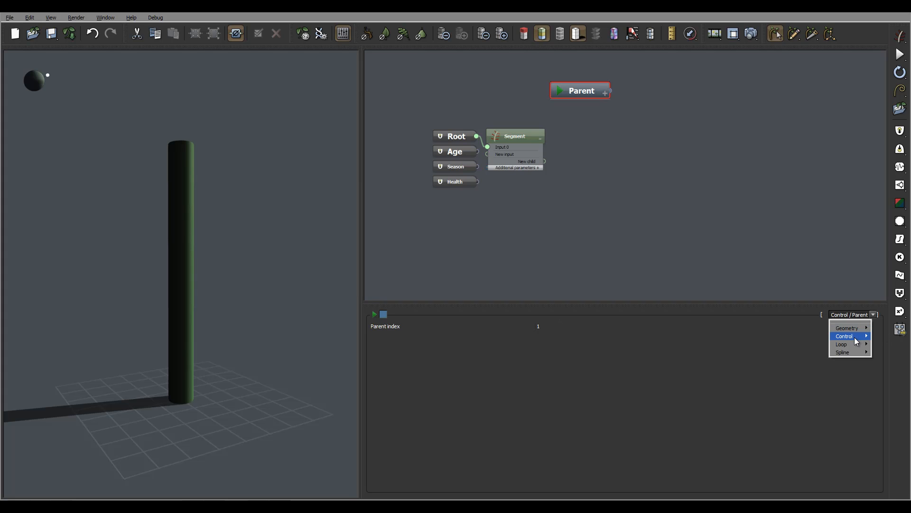
{"action": "mouse_move", "coordinate": [845, 336]}
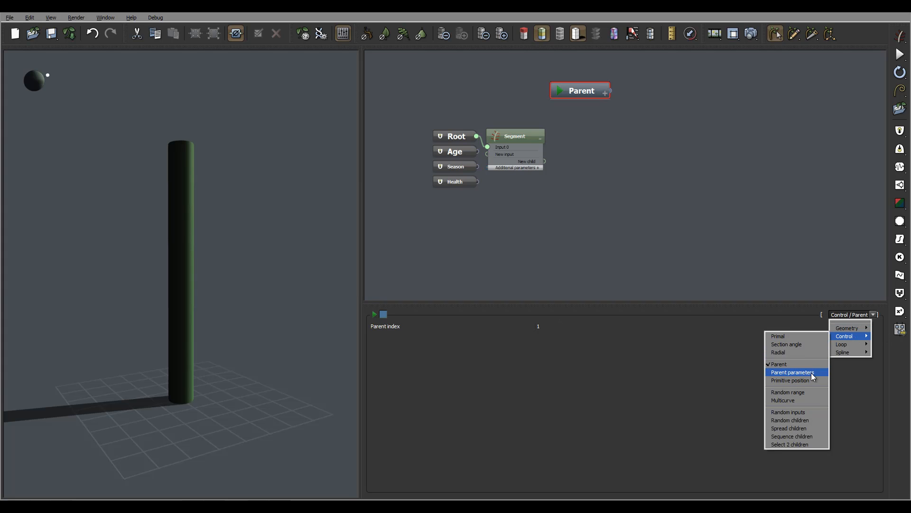
{"action": "left_click", "coordinate": [792, 372]}
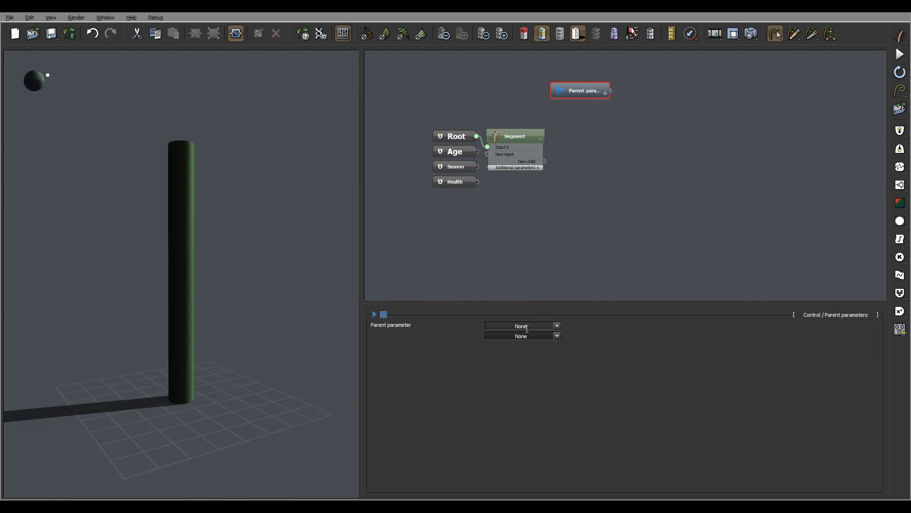
Set Segment as the parent to read from, then reselect the node to show its settings.
{"action": "left_click", "coordinate": [520, 336]}
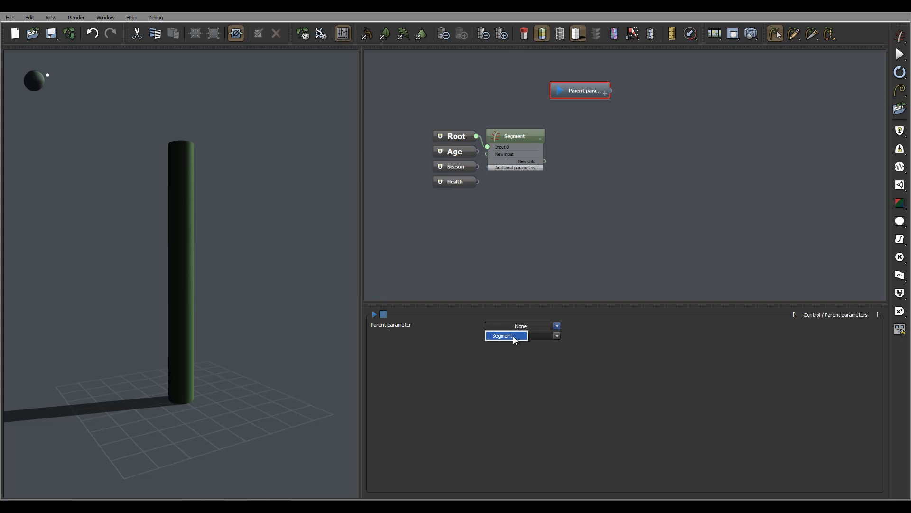
{"action": "left_click", "coordinate": [520, 335]}
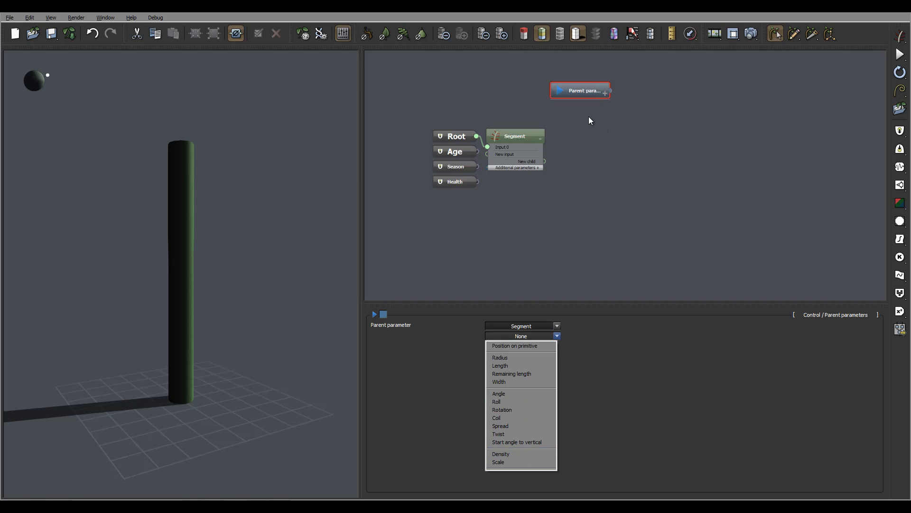
{"action": "mouse_move", "coordinate": [535, 90]}
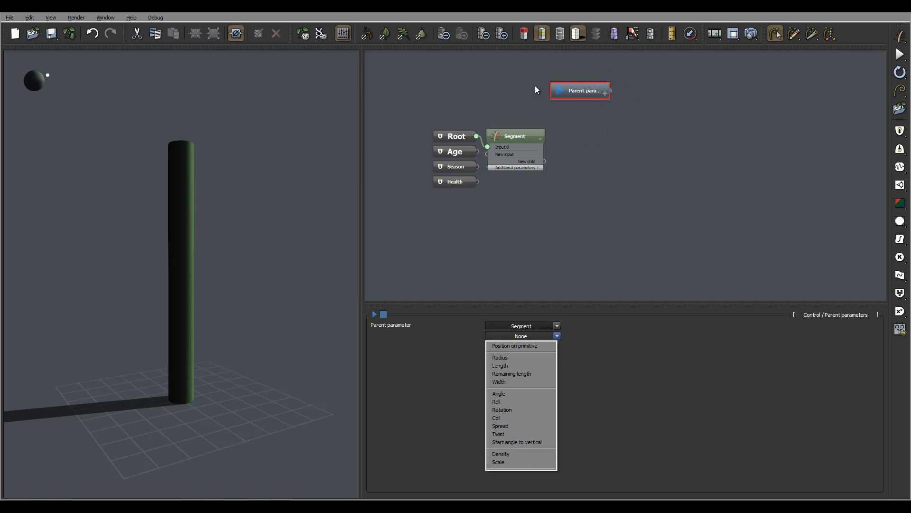
{"action": "mouse_move", "coordinate": [638, 109]}
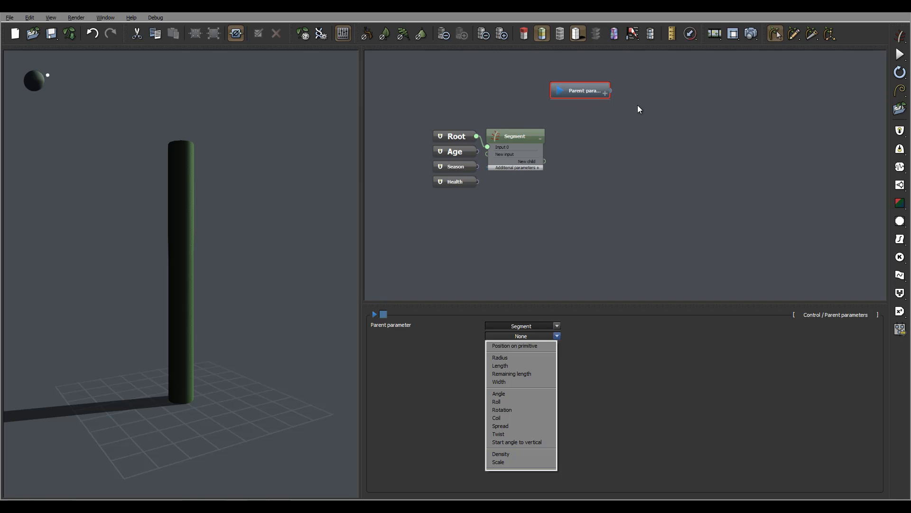
{"action": "mouse_move", "coordinate": [521, 161]}
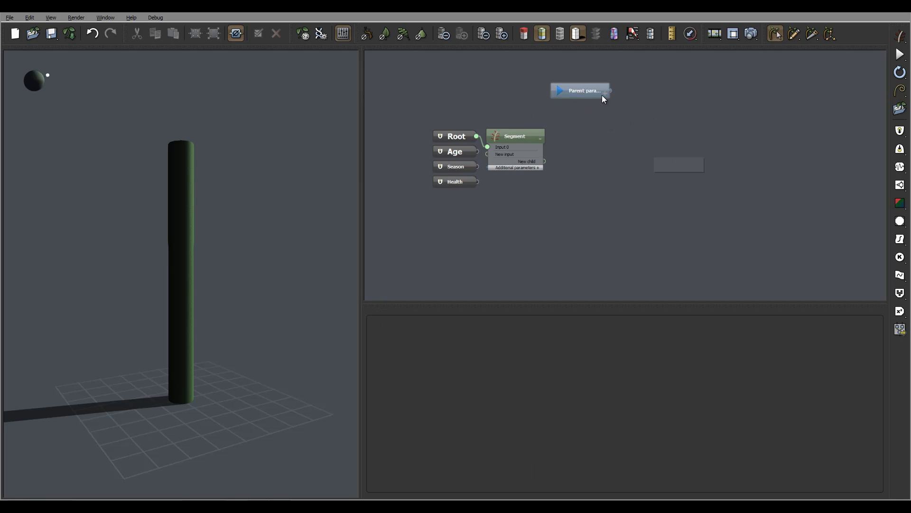
{"action": "left_click", "coordinate": [580, 91]}
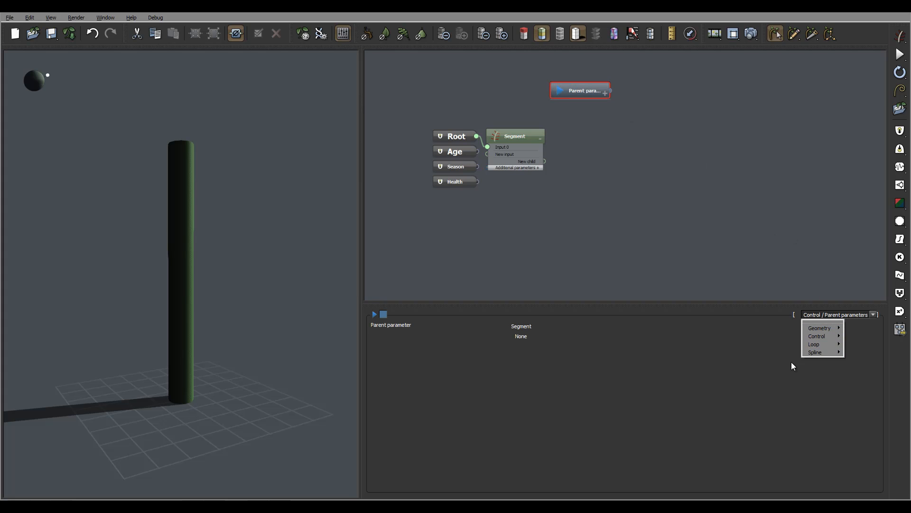
{"action": "mouse_move", "coordinate": [817, 335]}
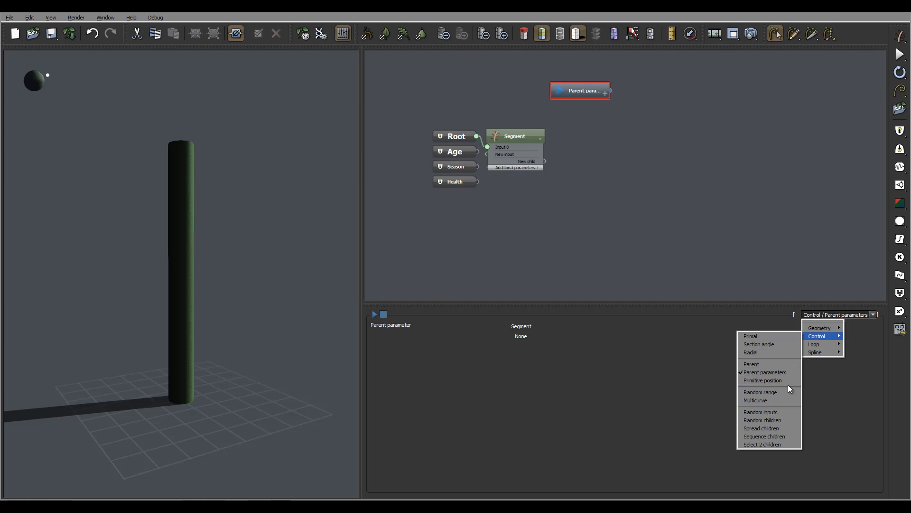
Change the node type to Control > Primitive position, which has no parameters.
{"action": "left_click", "coordinate": [763, 380]}
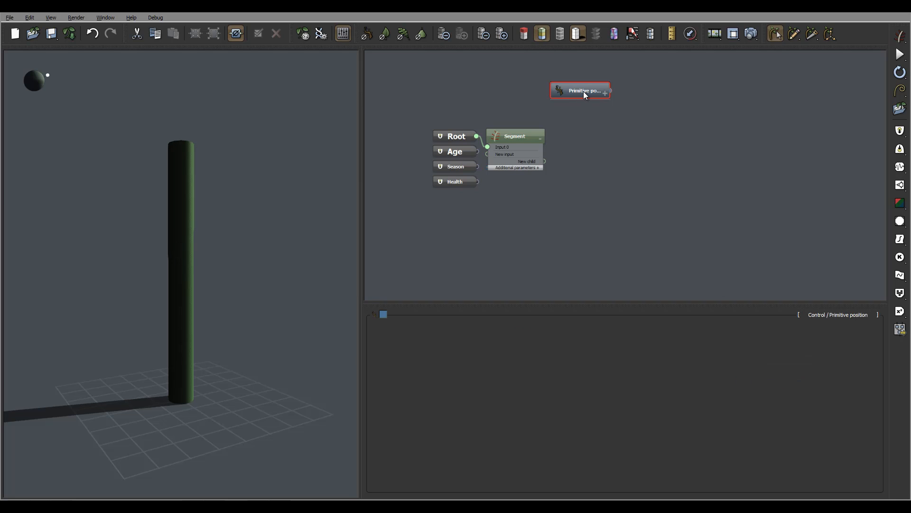
{"action": "mouse_move", "coordinate": [581, 91]}
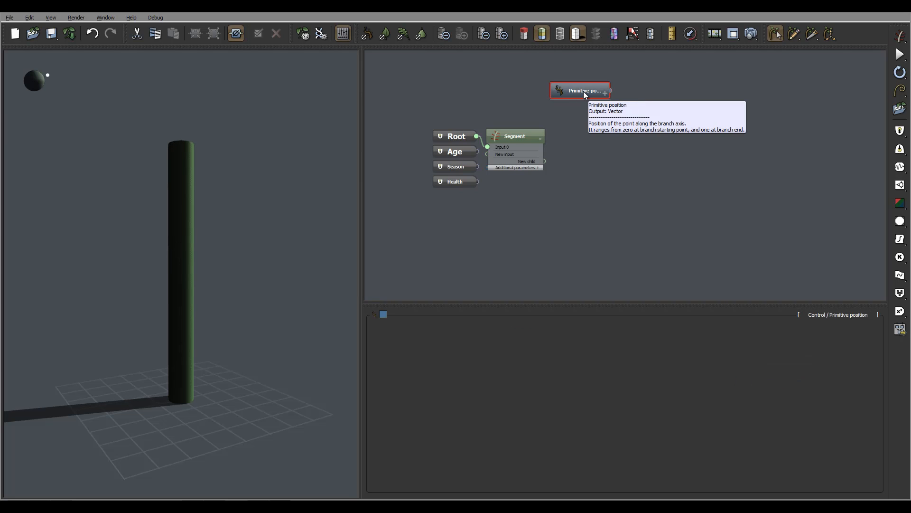
{"action": "mouse_move", "coordinate": [720, 102]}
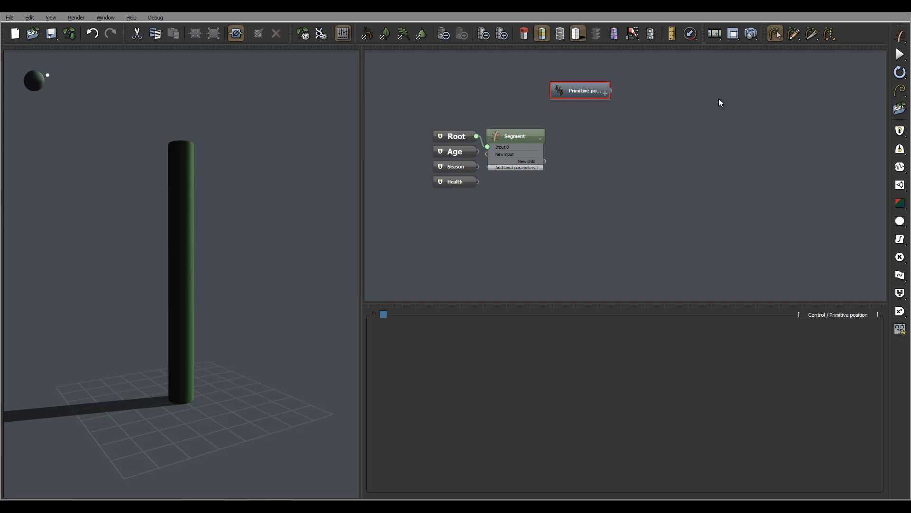
{"action": "mouse_move", "coordinate": [701, 184]}
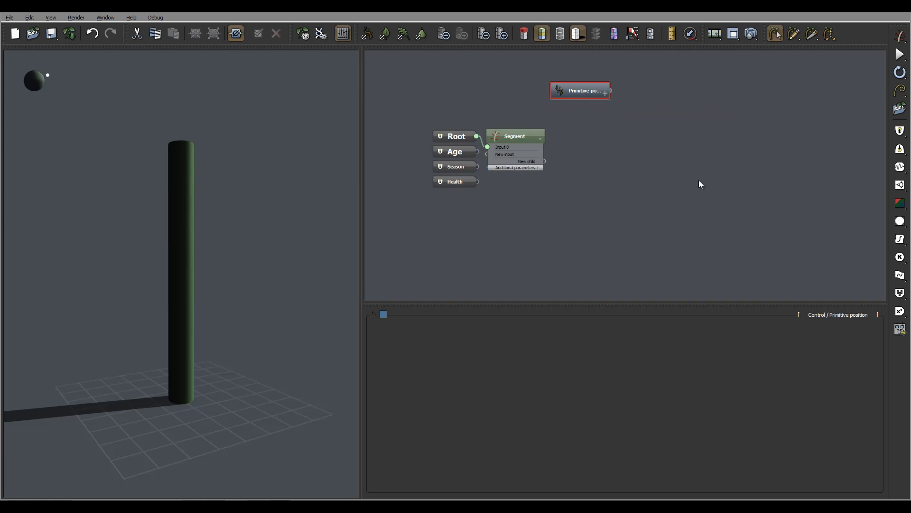
{"action": "left_click", "coordinate": [873, 314]}
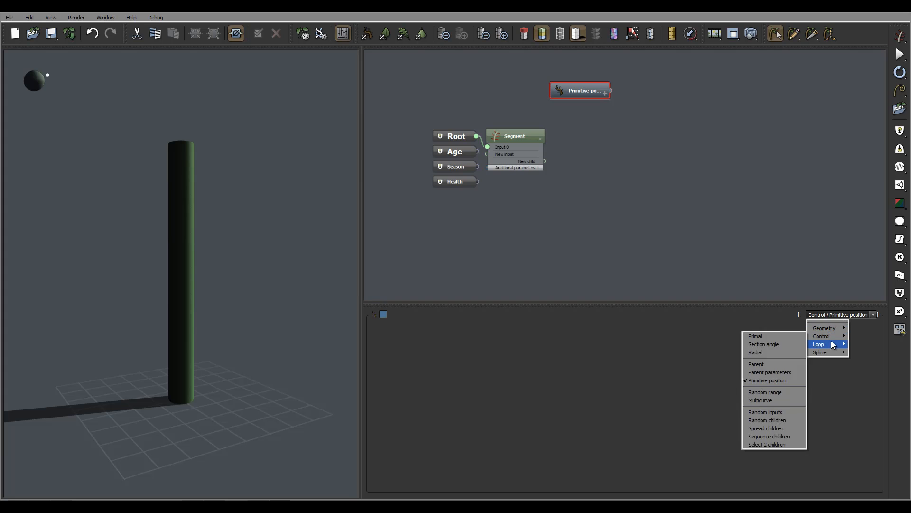
{"action": "mouse_move", "coordinate": [831, 336]}
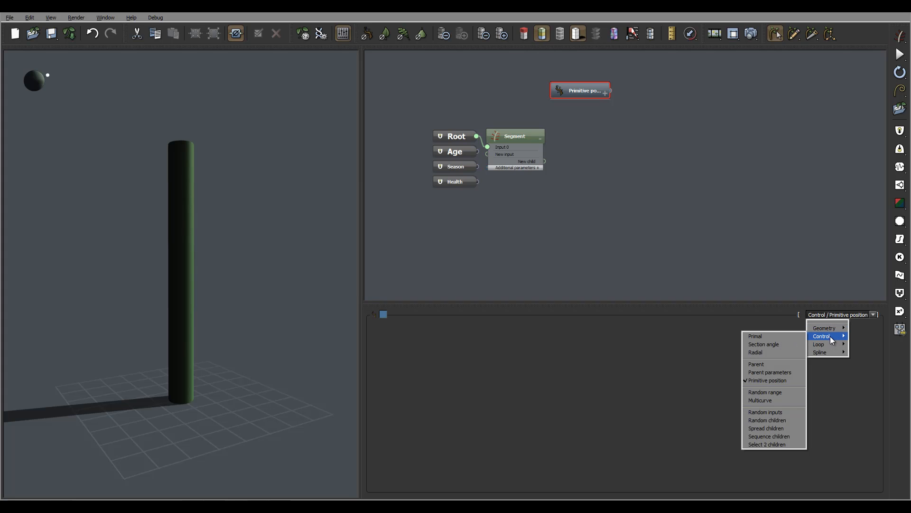
Switch the node to Random range and enter a range value of 0.5.
{"action": "left_click", "coordinate": [764, 391]}
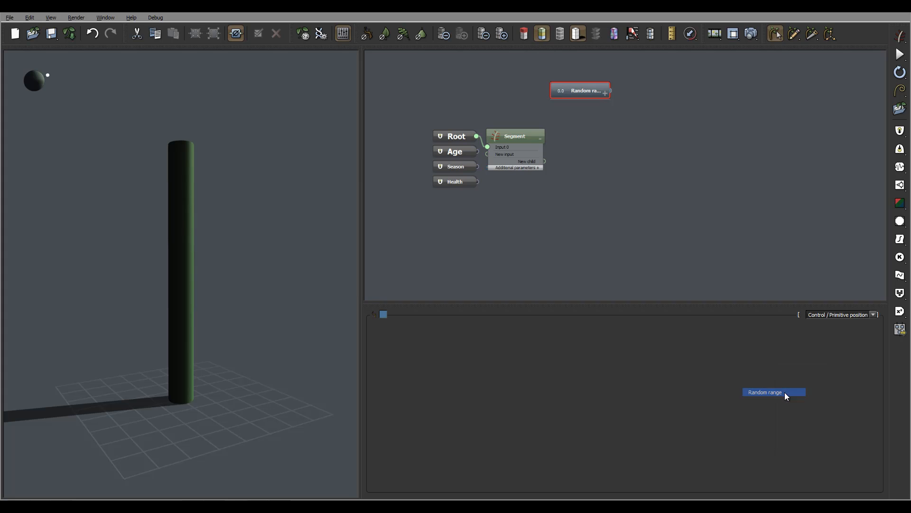
{"action": "left_click", "coordinate": [579, 90]}
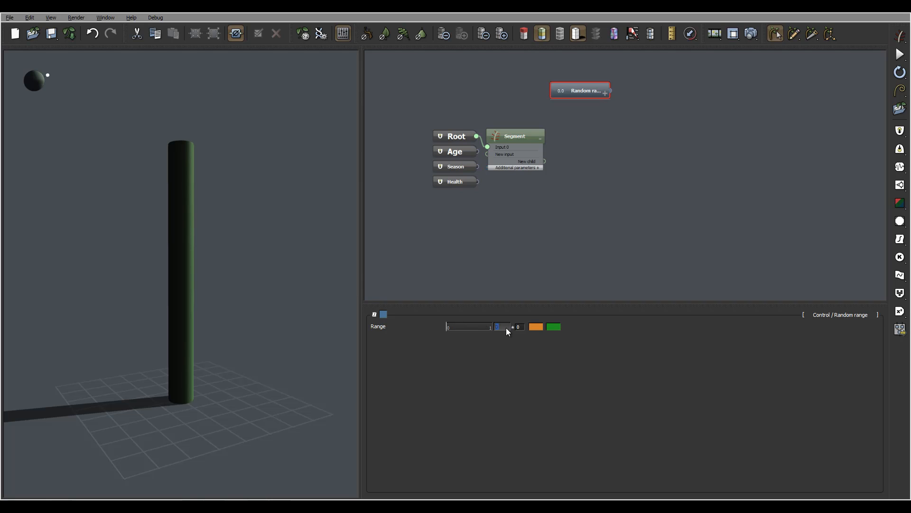
{"action": "type", "text": "0.5"}
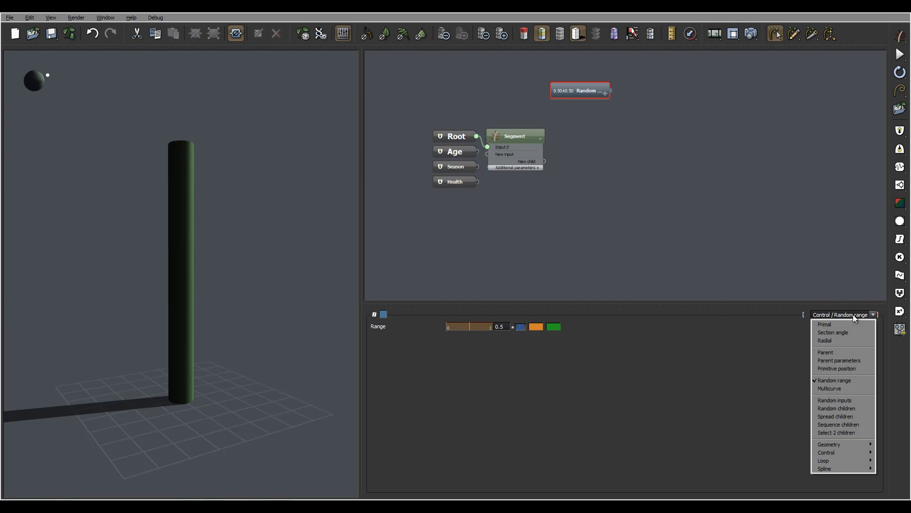
Switch the node to Multicurve and close its curve graph editor.
{"action": "left_click", "coordinate": [829, 389]}
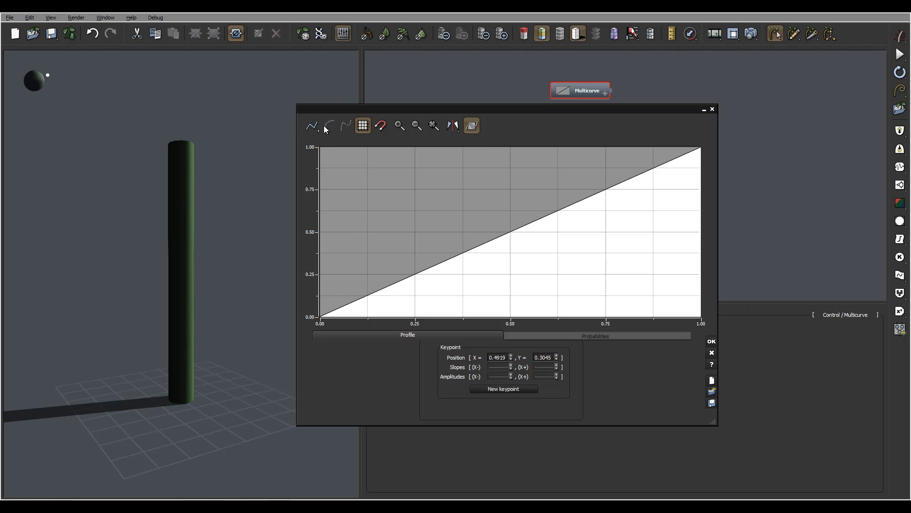
{"action": "left_click", "coordinate": [329, 125]}
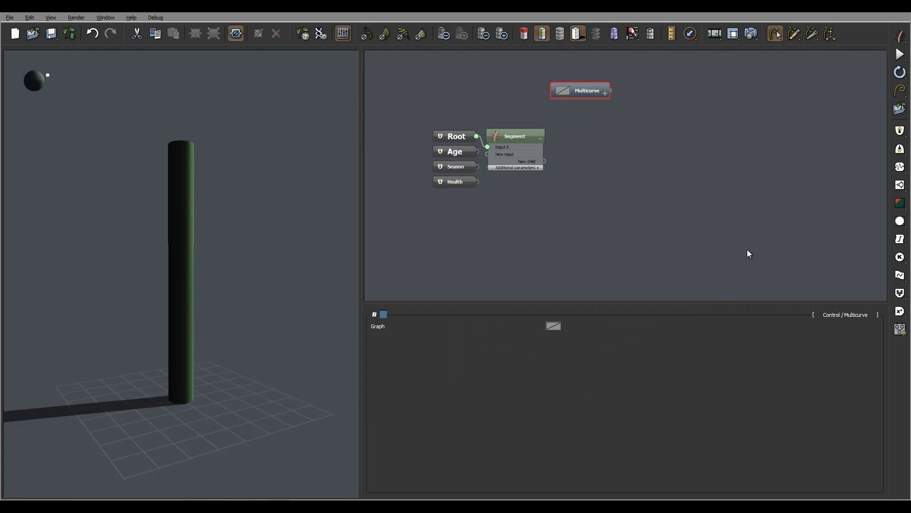
{"action": "left_click", "coordinate": [873, 314]}
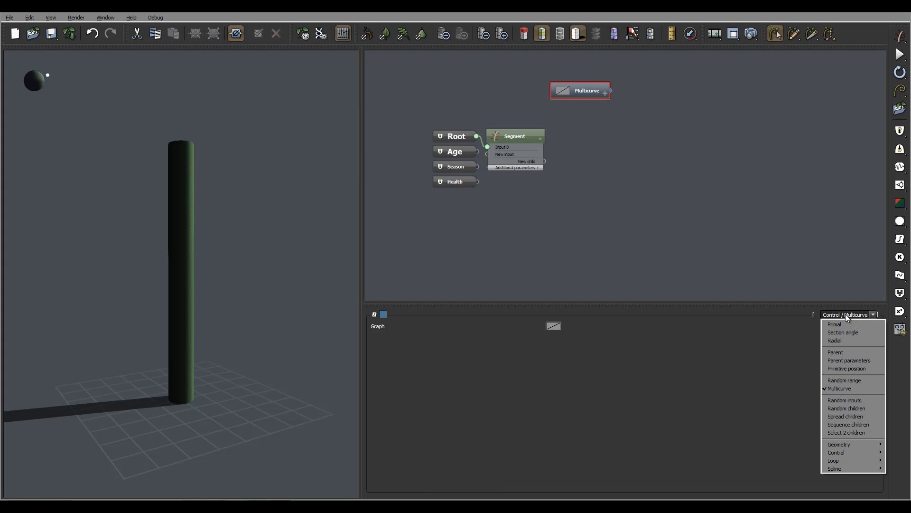
{"action": "mouse_move", "coordinate": [852, 444]}
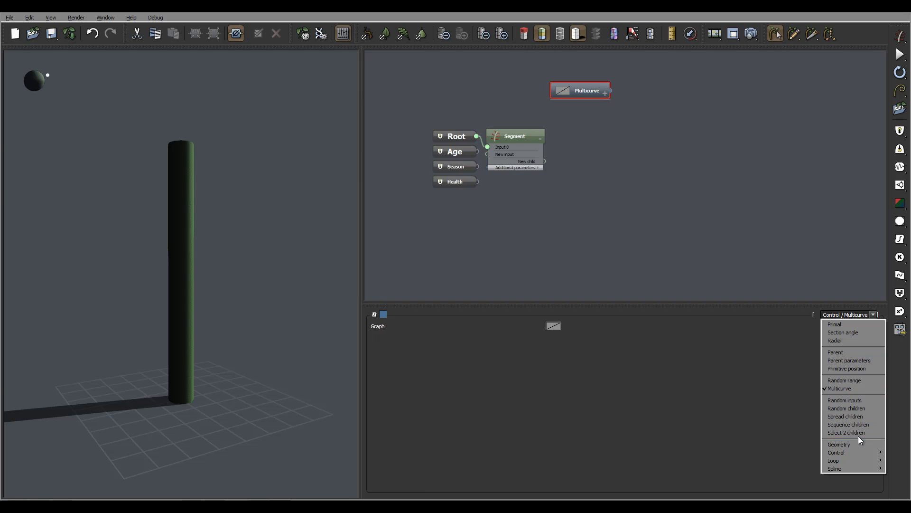
{"action": "mouse_move", "coordinate": [844, 400]}
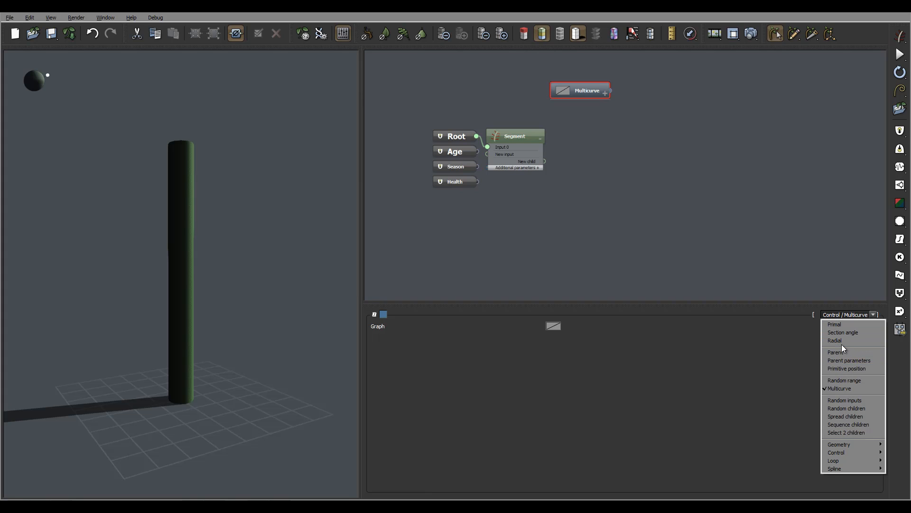
{"action": "mouse_move", "coordinate": [847, 432]}
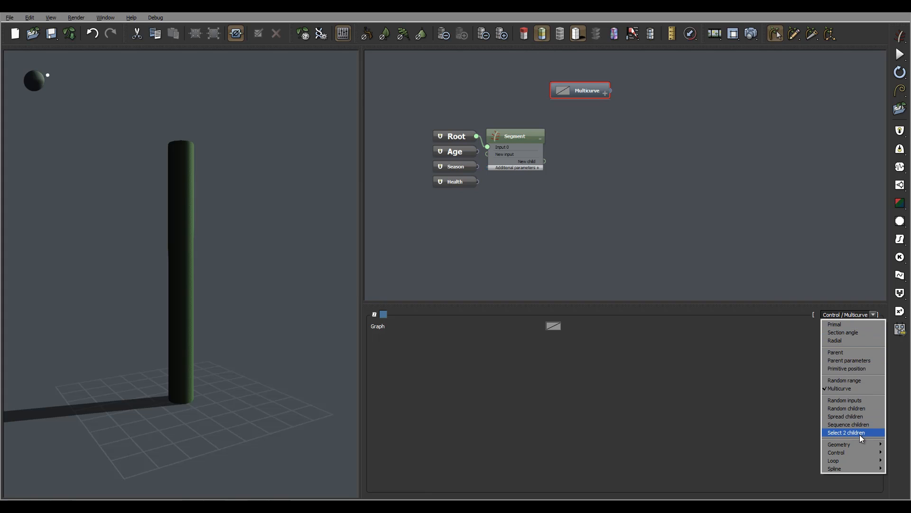
{"action": "mouse_move", "coordinate": [846, 409]}
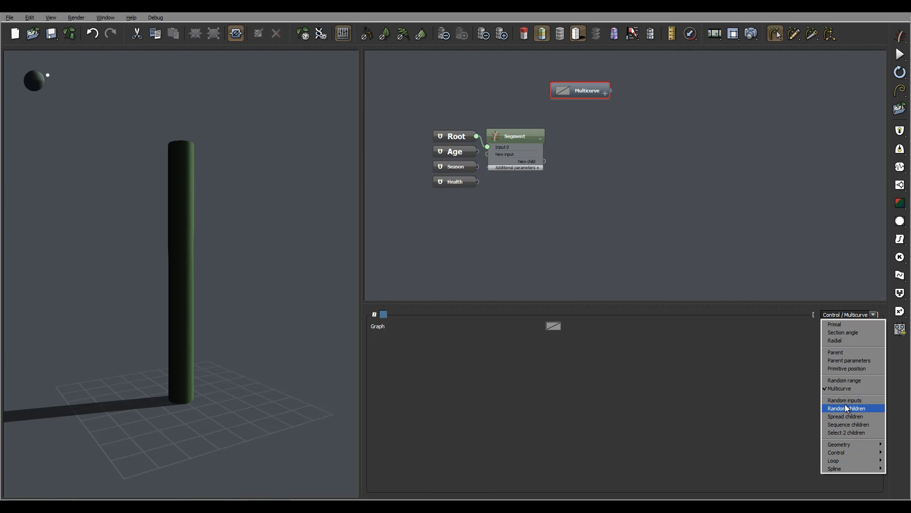
{"action": "mouse_move", "coordinate": [845, 400]}
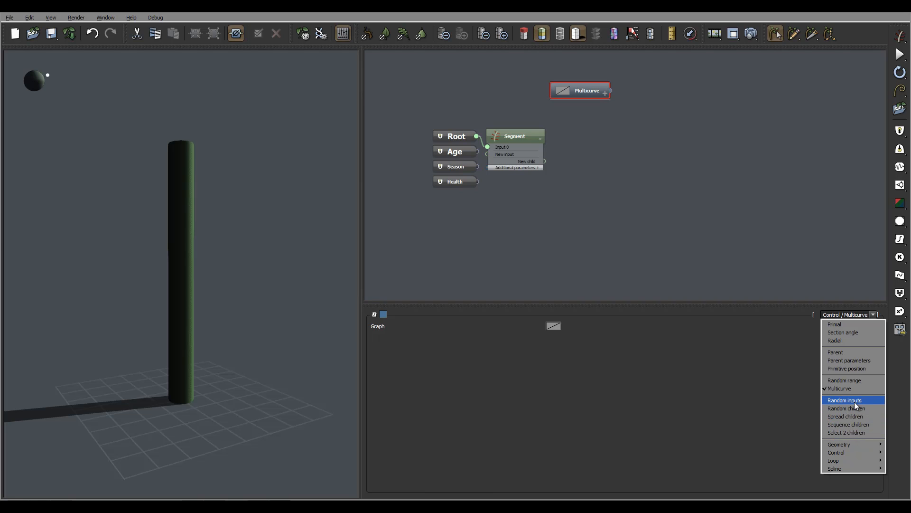
{"action": "mouse_move", "coordinate": [854, 409]}
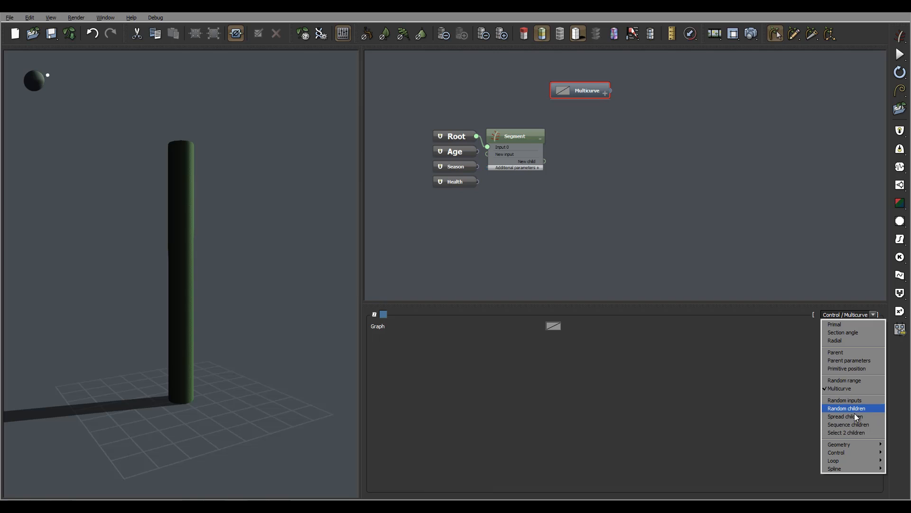
{"action": "mouse_move", "coordinate": [844, 400]}
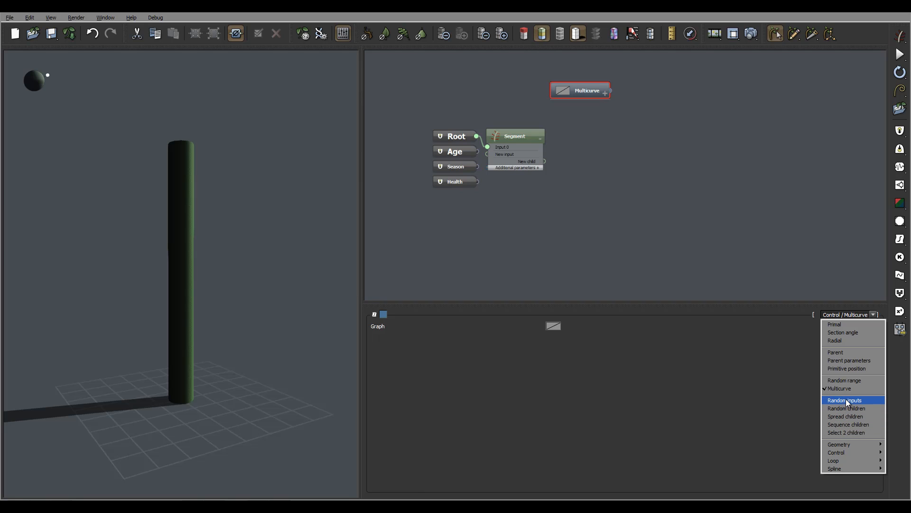
{"action": "mouse_move", "coordinate": [846, 408]}
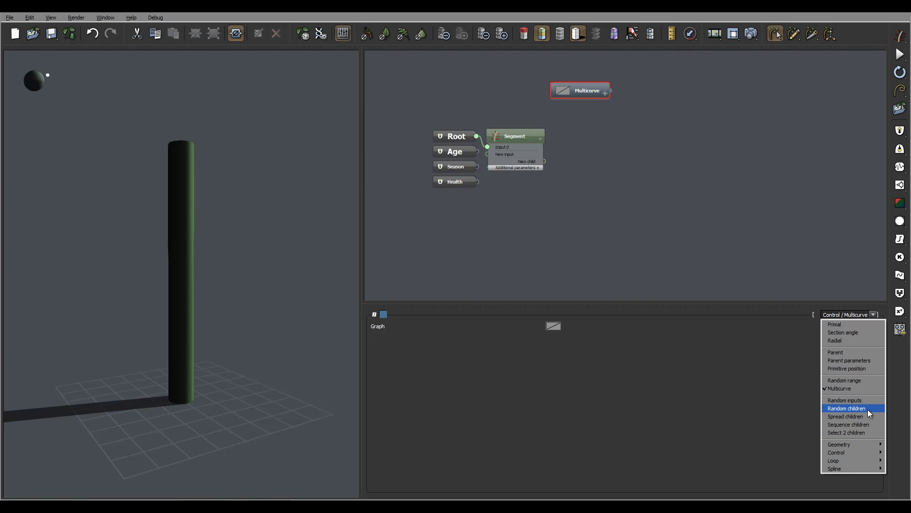
{"action": "mouse_move", "coordinate": [844, 399]}
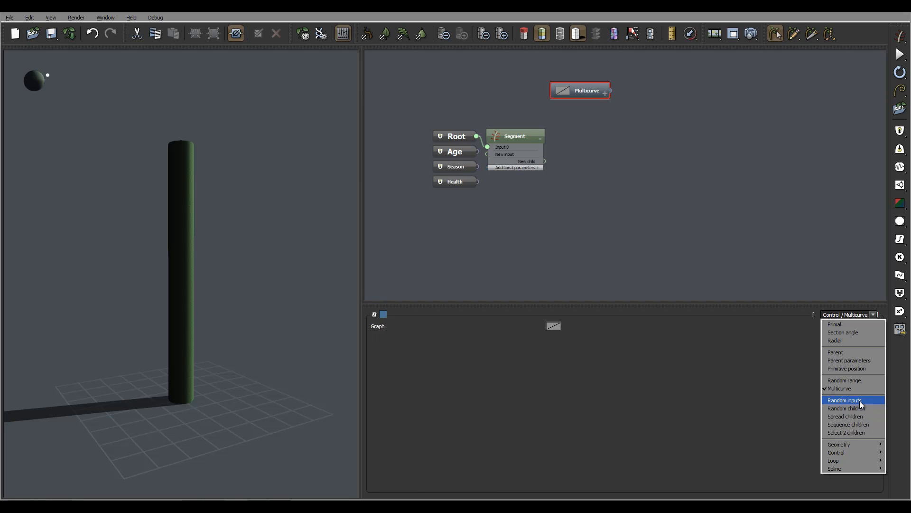
Switch the node via Random inputs to Random children, linked as a child of Segment.
{"action": "left_click", "coordinate": [844, 400]}
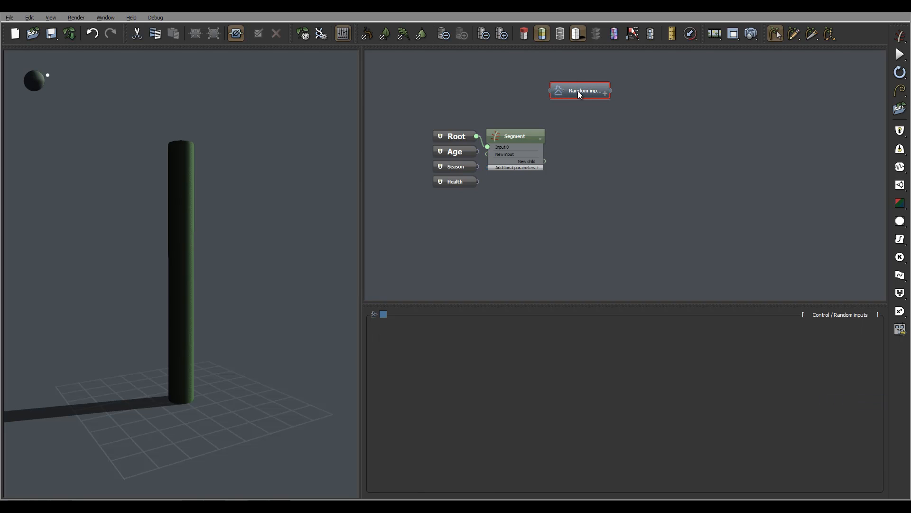
{"action": "mouse_move", "coordinate": [558, 91]}
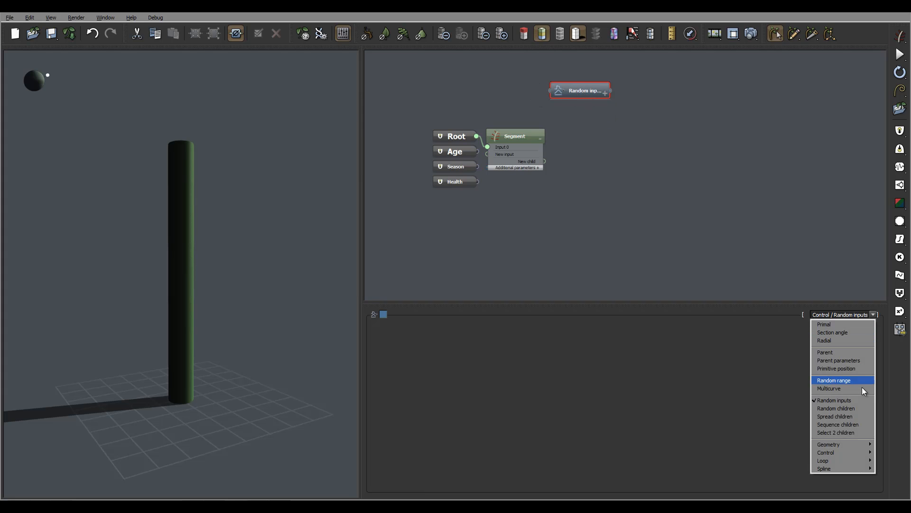
{"action": "left_click", "coordinate": [836, 409]}
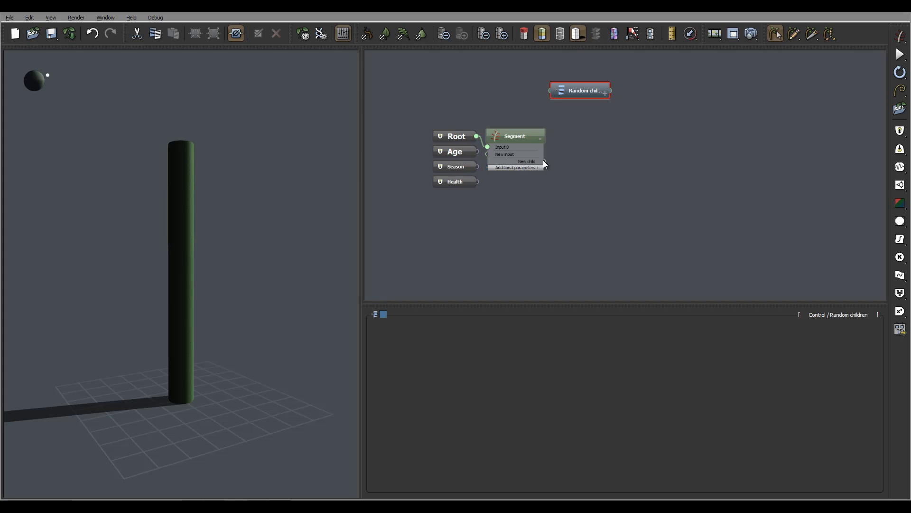
{"action": "left_click", "coordinate": [526, 162]}
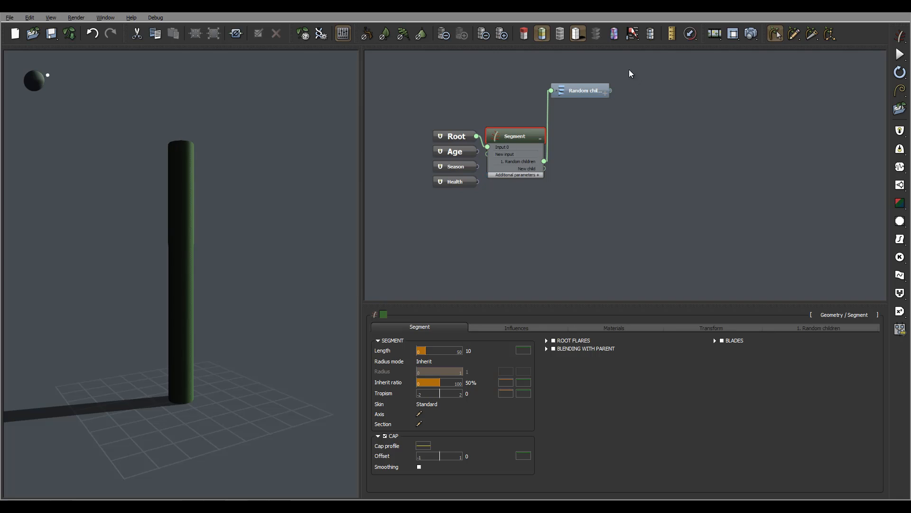
{"action": "mouse_move", "coordinate": [554, 112]}
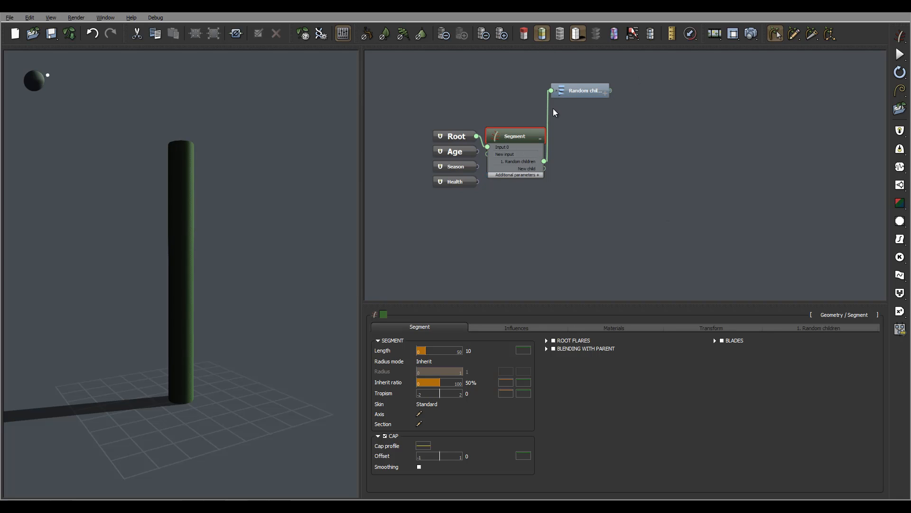
{"action": "left_click", "coordinate": [235, 34]}
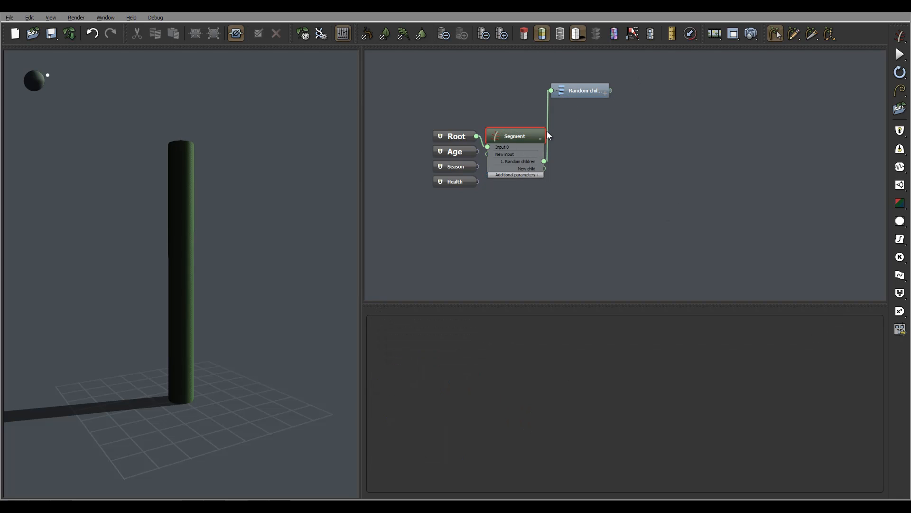
{"action": "left_click", "coordinate": [513, 136]}
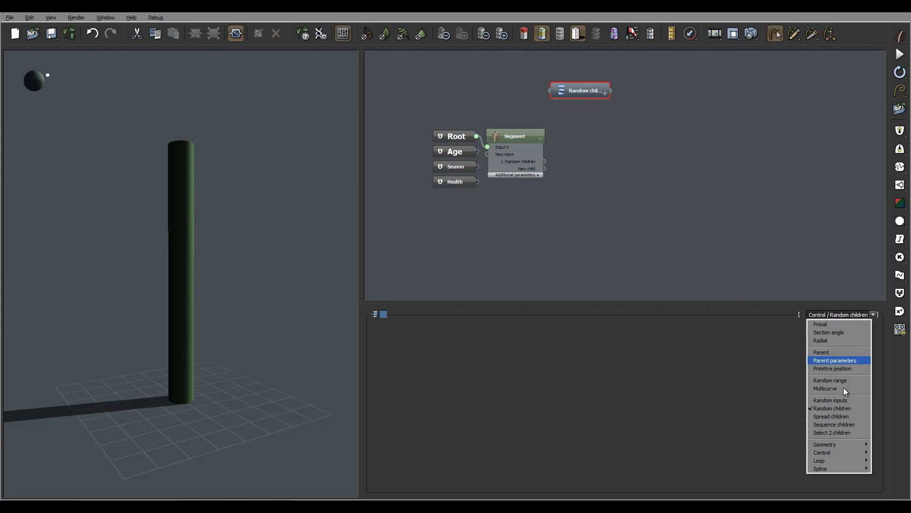
Switch the node type from Random children to Spread children.
{"action": "left_click", "coordinate": [830, 417]}
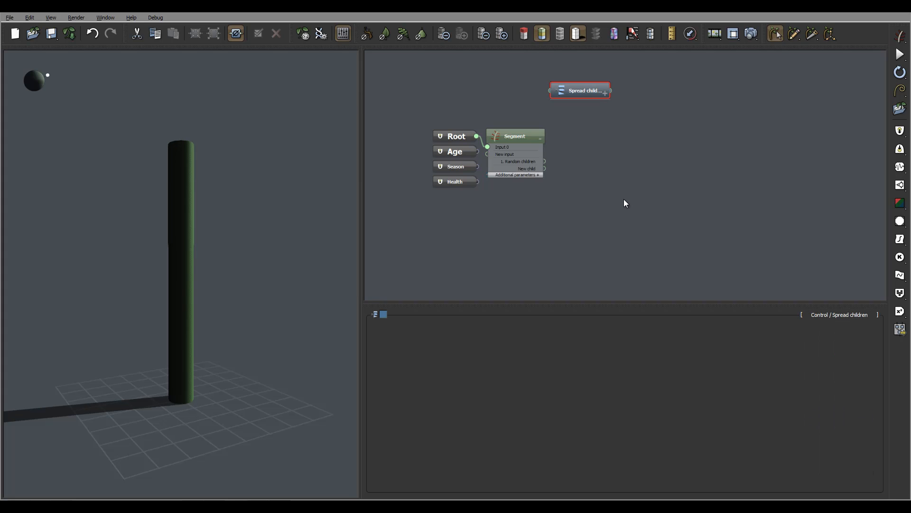
{"action": "mouse_move", "coordinate": [651, 76]}
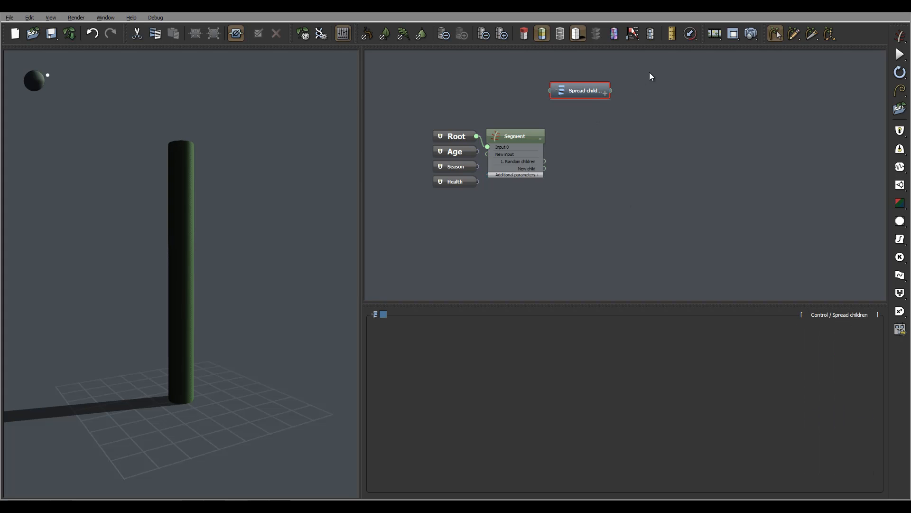
{"action": "mouse_move", "coordinate": [584, 90]}
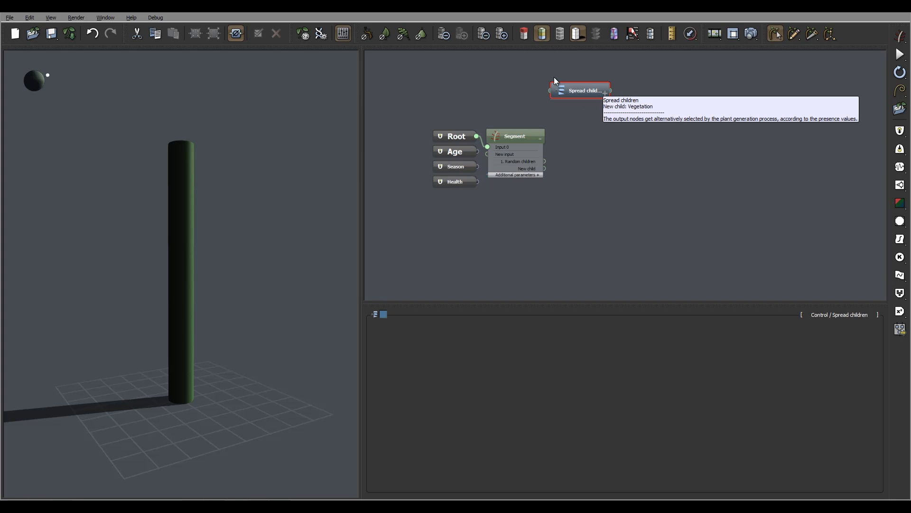
{"action": "mouse_move", "coordinate": [594, 98]}
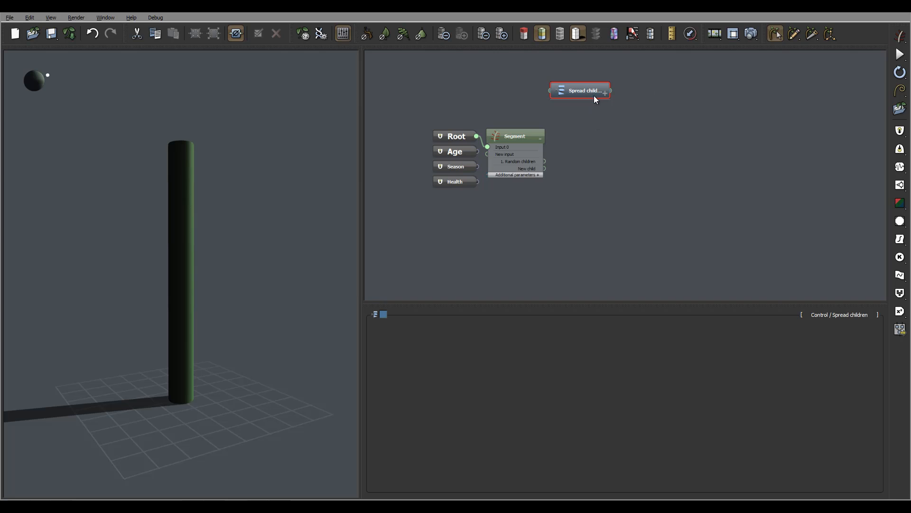
{"action": "left_click", "coordinate": [873, 315]}
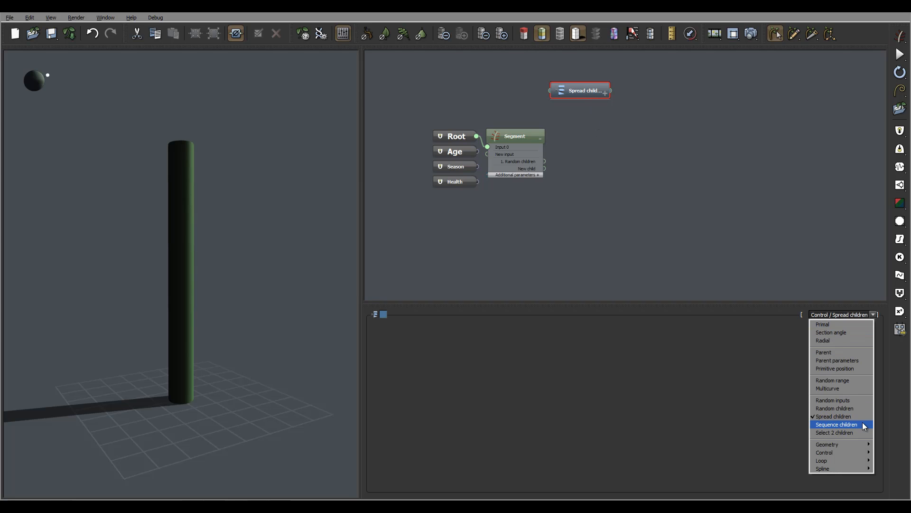
{"action": "mouse_move", "coordinate": [860, 426]}
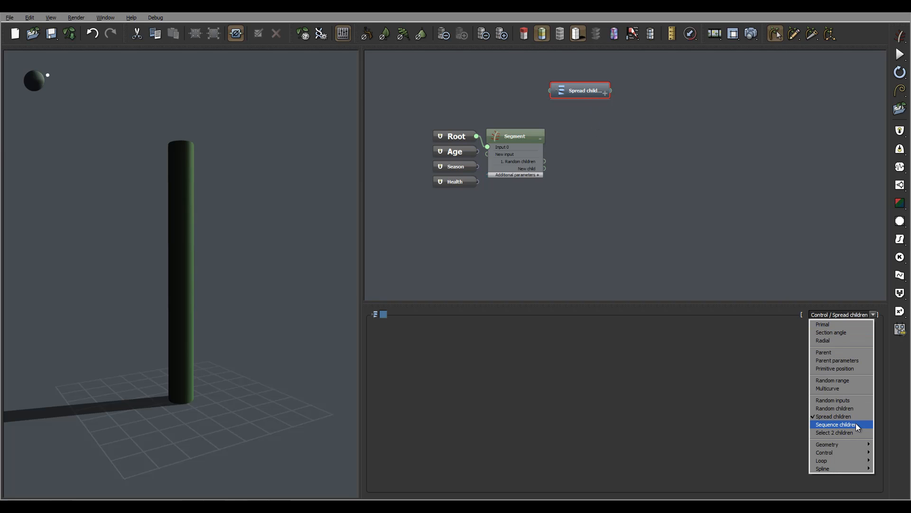
Switch the node to Sequence children, showing its ABC sequence parameter.
{"action": "left_click", "coordinate": [834, 424]}
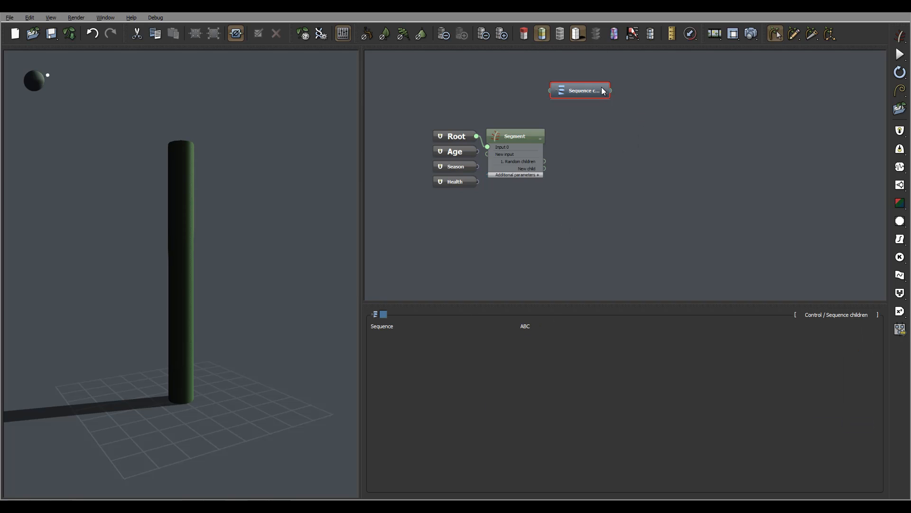
{"action": "mouse_move", "coordinate": [639, 98]}
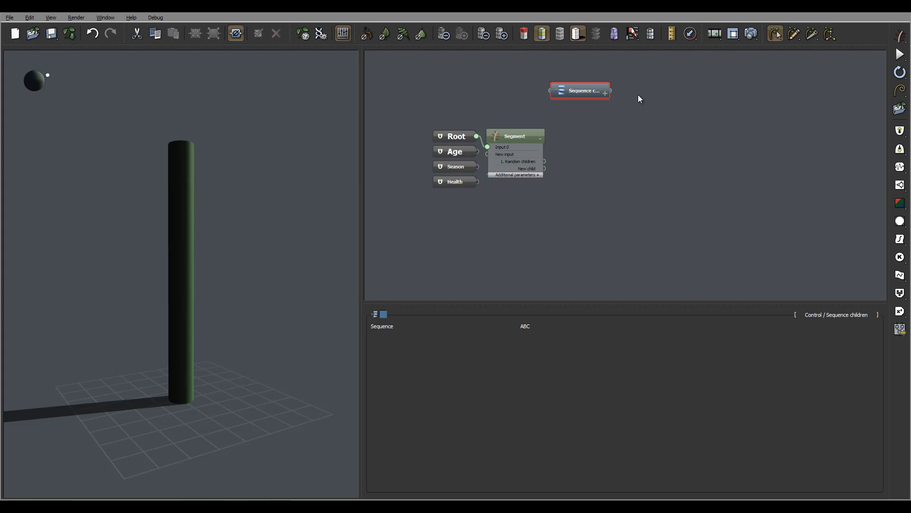
{"action": "mouse_move", "coordinate": [616, 127]}
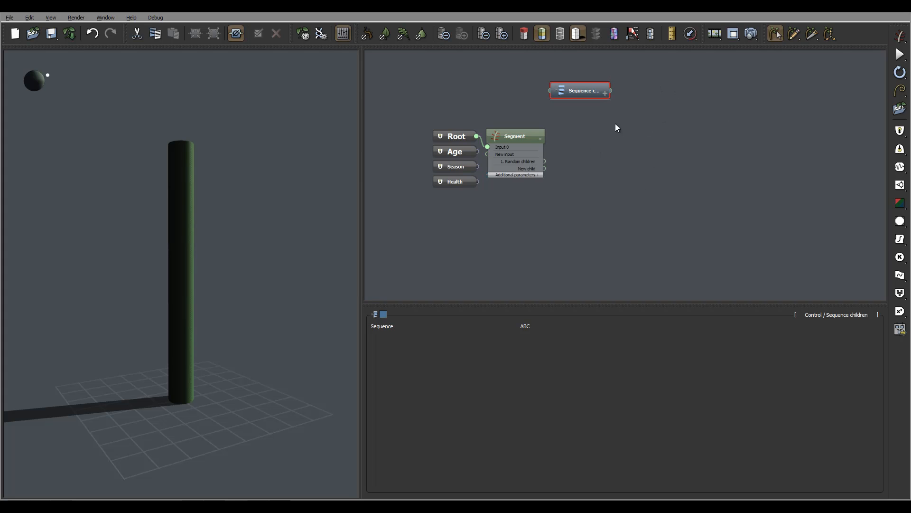
{"action": "left_click", "coordinate": [873, 314]}
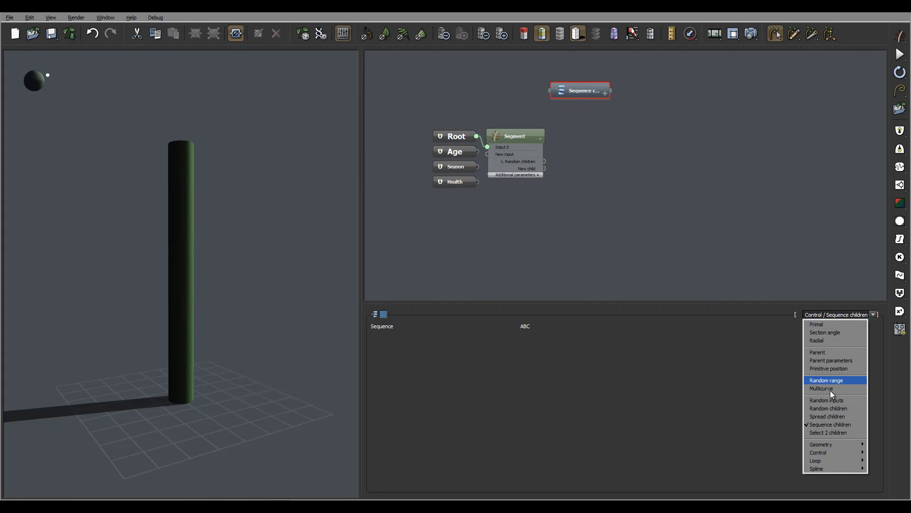
Switch the node to Select 2 children and display its Level parameter of 0.5.
{"action": "left_click", "coordinate": [828, 433]}
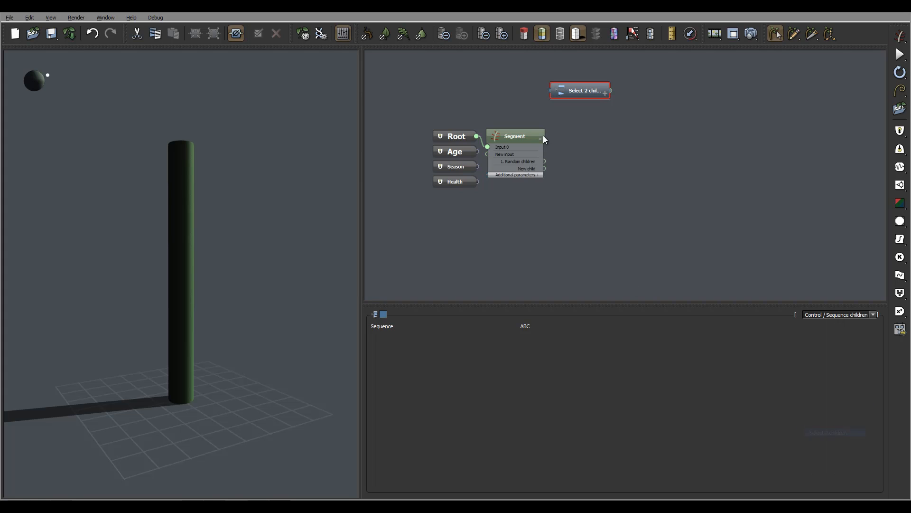
{"action": "left_click", "coordinate": [579, 91]}
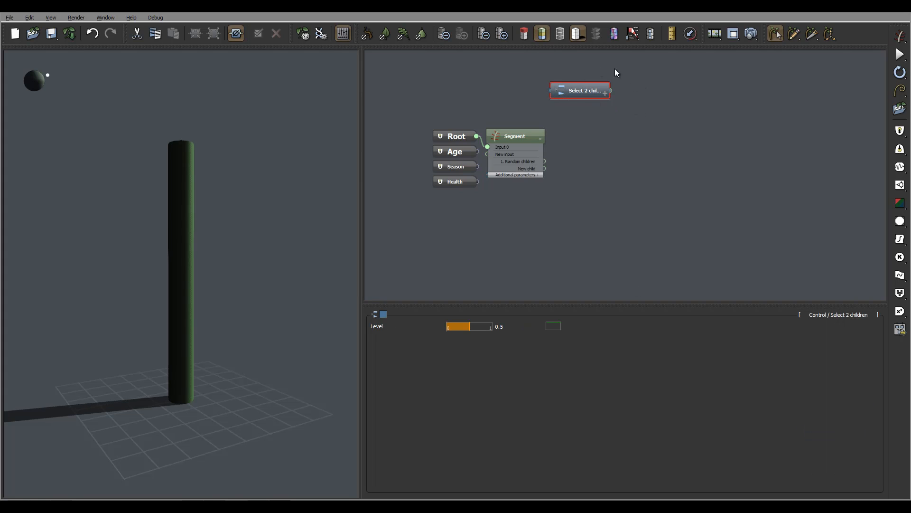
{"action": "mouse_move", "coordinate": [647, 152]}
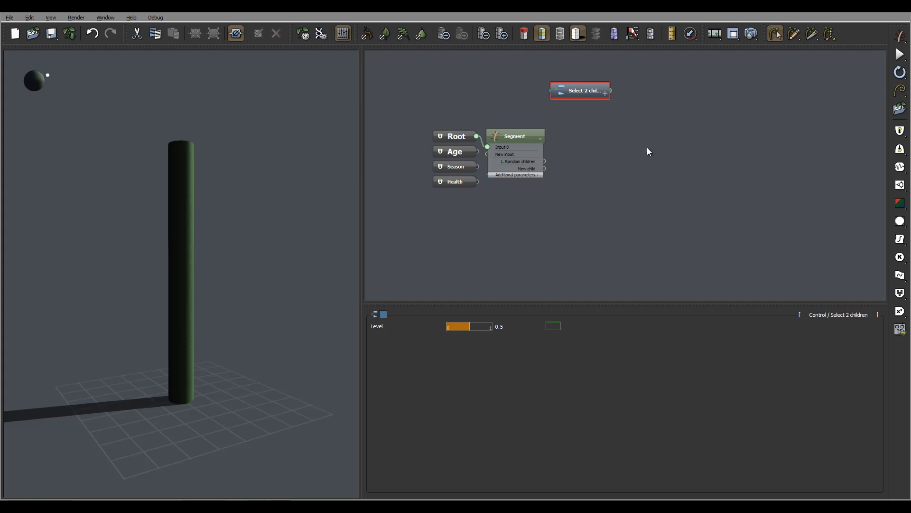
{"action": "left_click", "coordinate": [500, 326]}
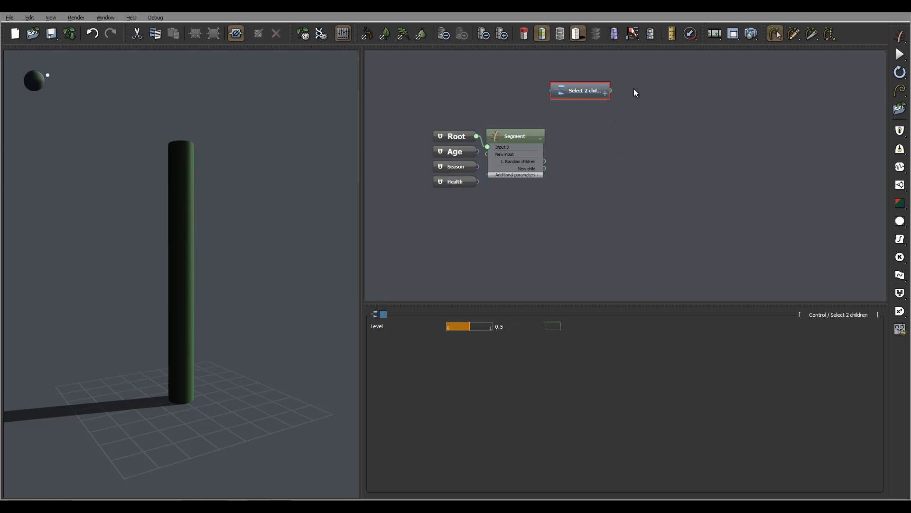
{"action": "mouse_move", "coordinate": [653, 82]}
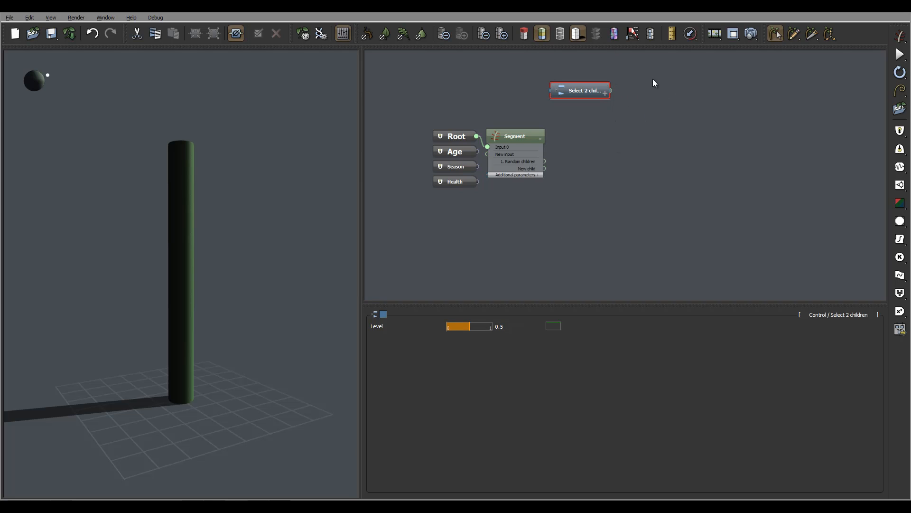
{"action": "mouse_move", "coordinate": [656, 91]}
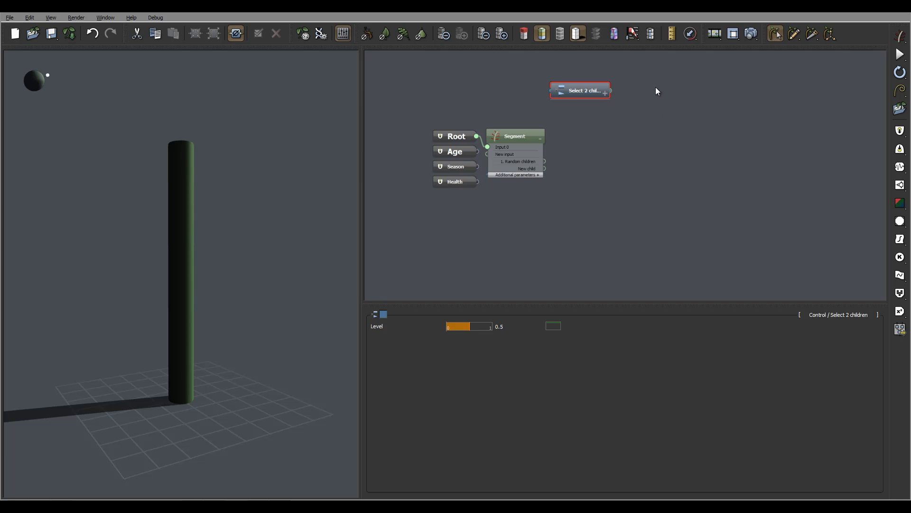
{"action": "mouse_move", "coordinate": [629, 86]}
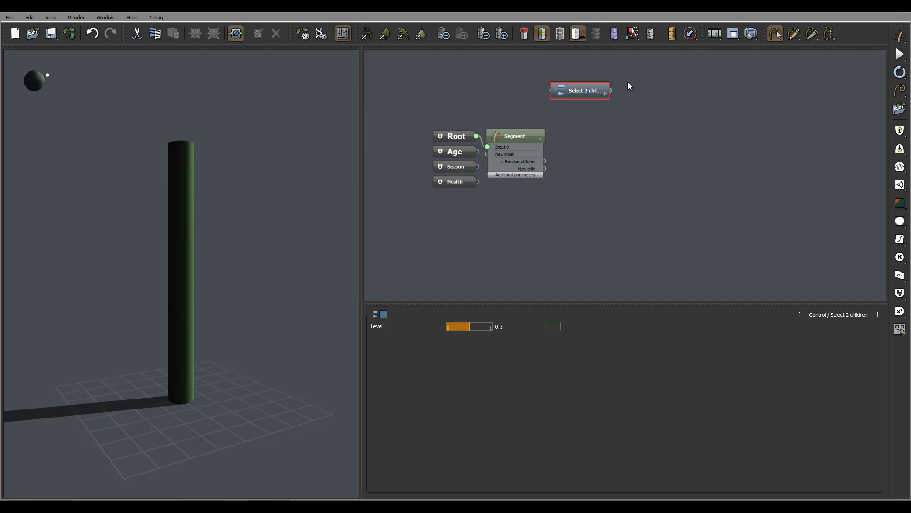
{"action": "mouse_move", "coordinate": [521, 96]}
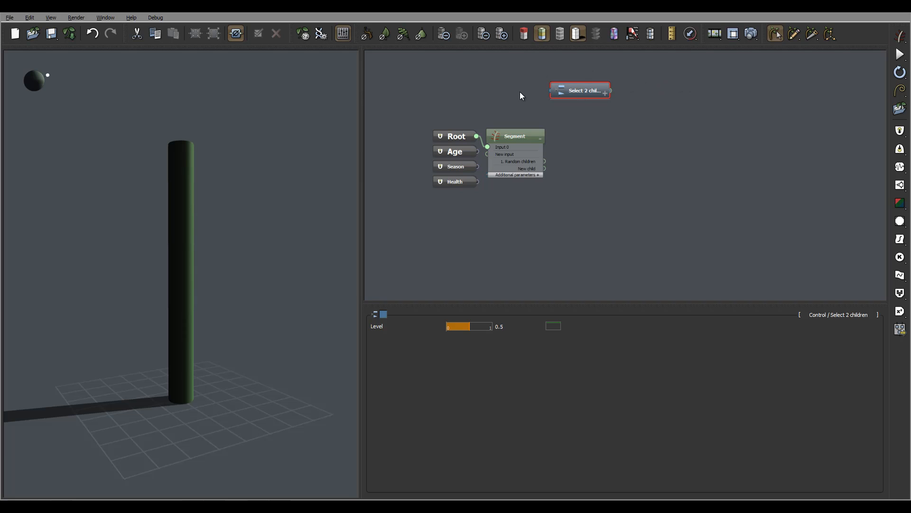
{"action": "mouse_move", "coordinate": [616, 69]}
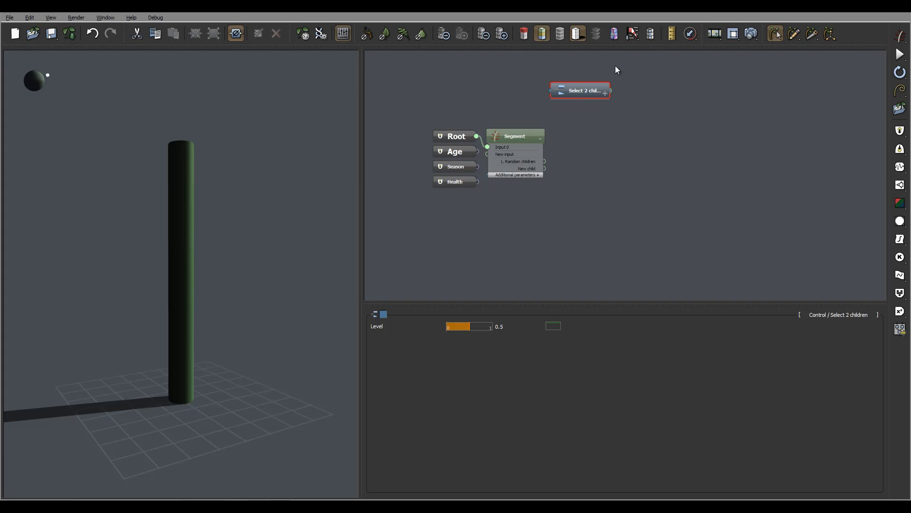
{"action": "mouse_move", "coordinate": [594, 73]}
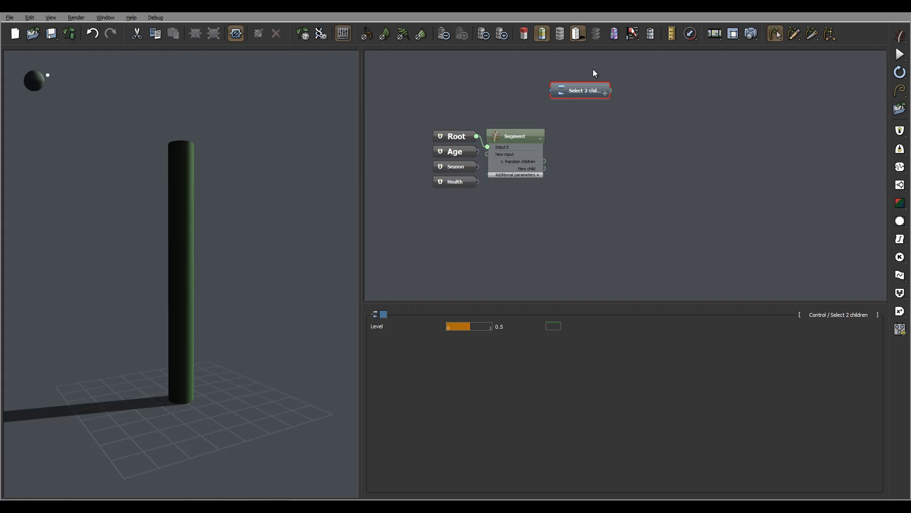
{"action": "mouse_move", "coordinate": [532, 94]}
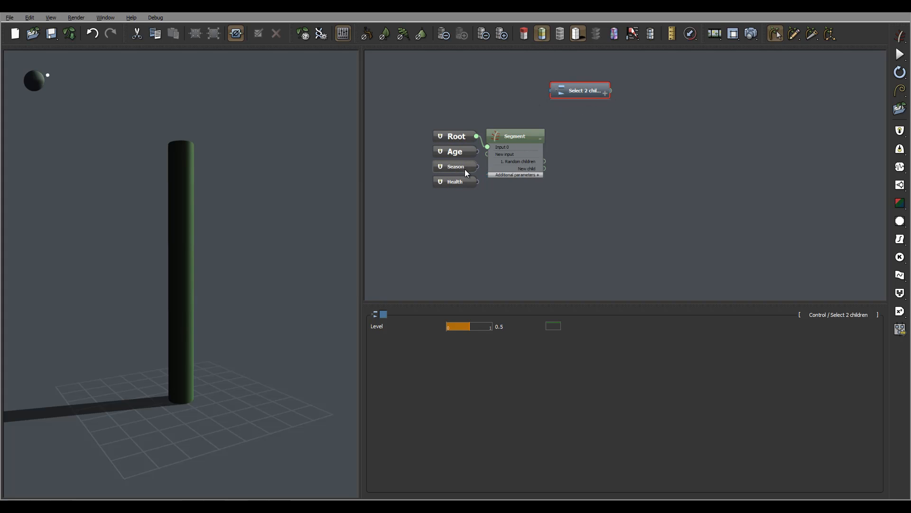
{"action": "mouse_move", "coordinate": [842, 327]}
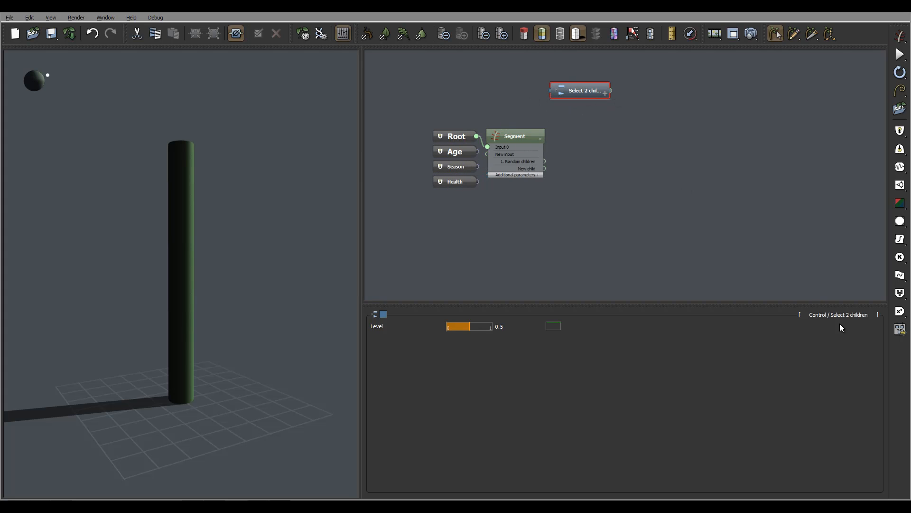
Reopen the node type list for the Select 2 children node.
{"action": "left_click", "coordinate": [873, 314]}
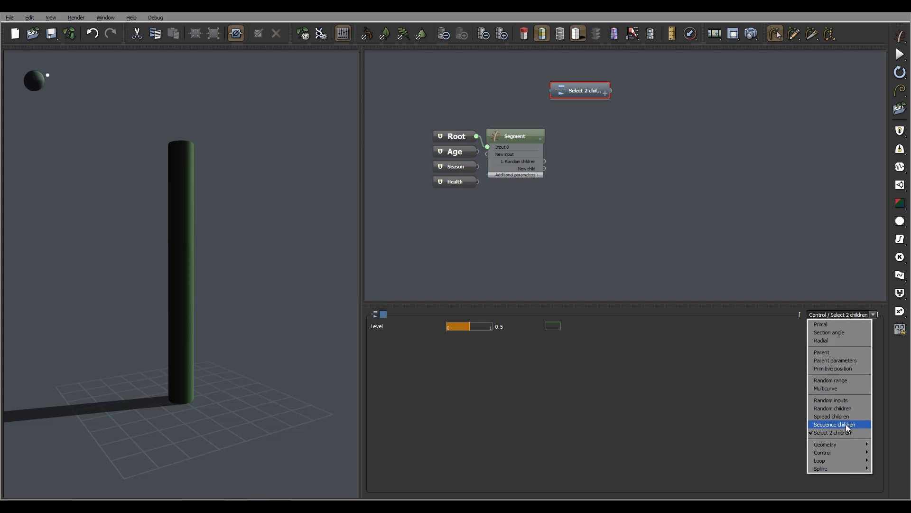
{"action": "mouse_move", "coordinate": [839, 324]}
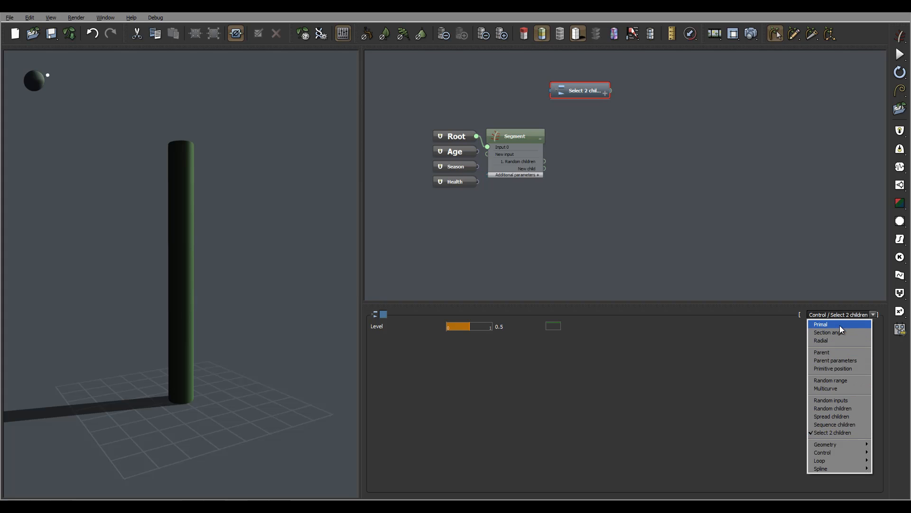
{"action": "mouse_move", "coordinate": [839, 431]}
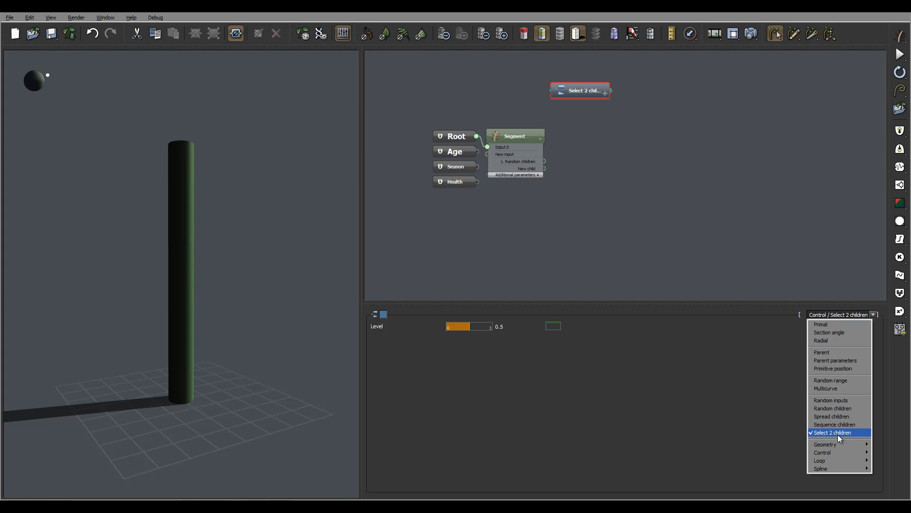
{"action": "mouse_move", "coordinate": [615, 111]}
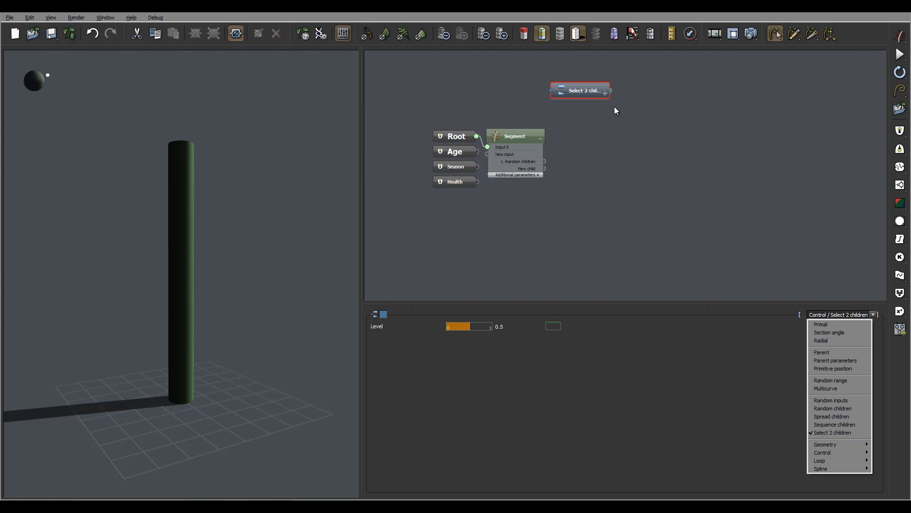
{"action": "mouse_move", "coordinate": [802, 402]}
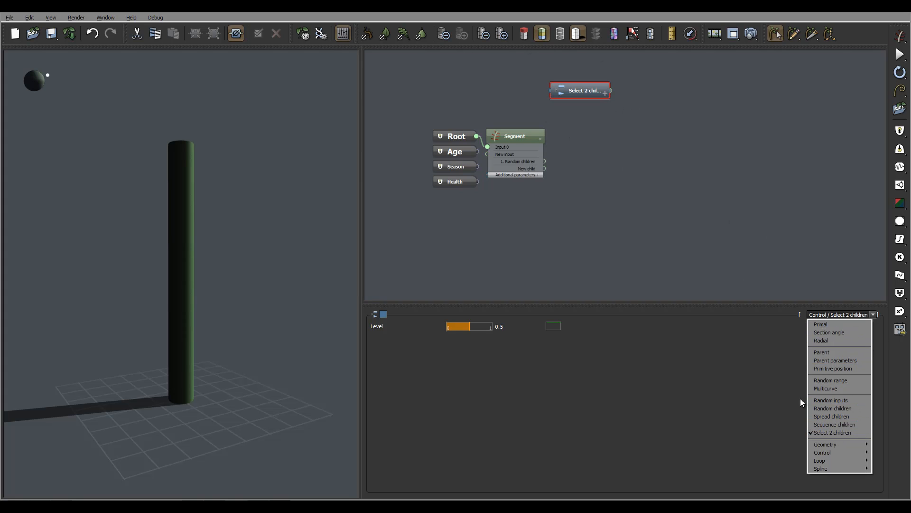
{"action": "mouse_move", "coordinate": [588, 86]}
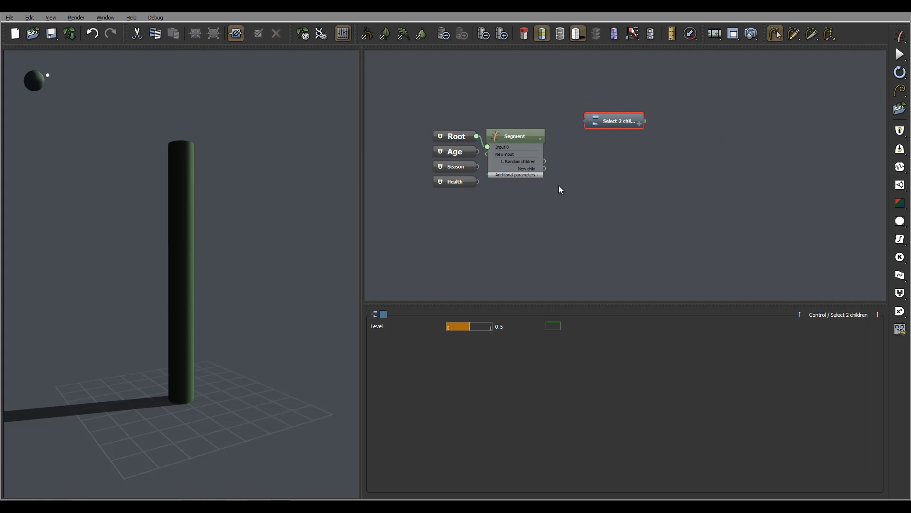
{"action": "mouse_move", "coordinate": [789, 255]}
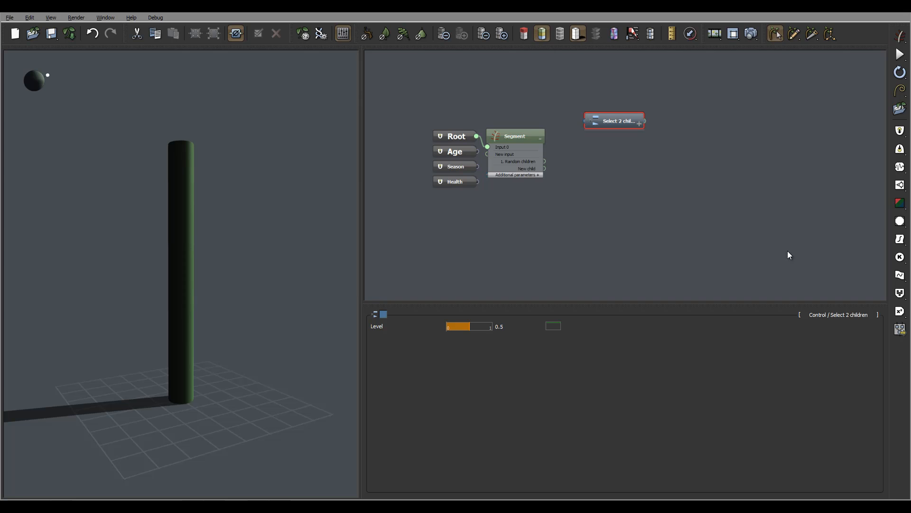